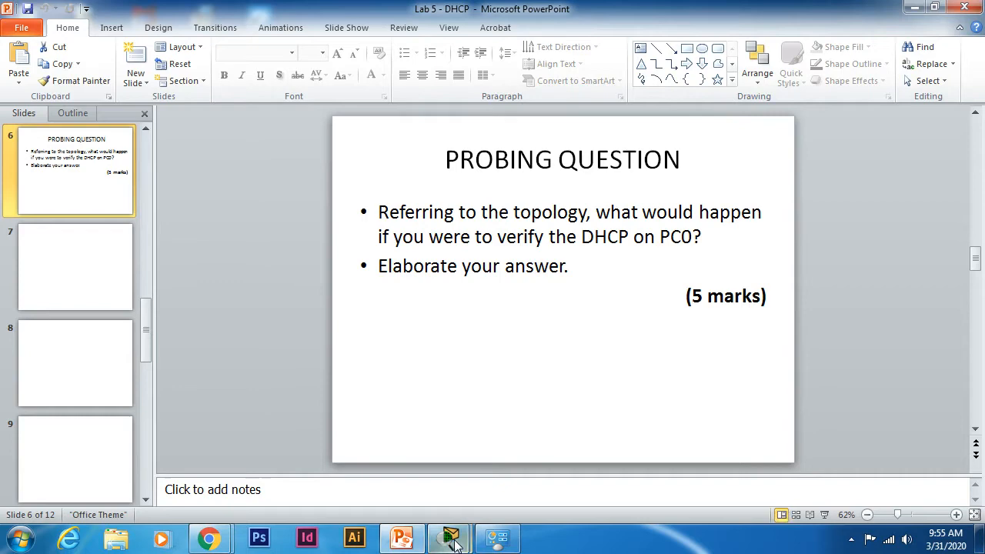
Bring PC0's IP configuration, showing DHCP failed and an APIPA address, in front of PowerPoint.
{"action": "left_click", "coordinate": [448, 538]}
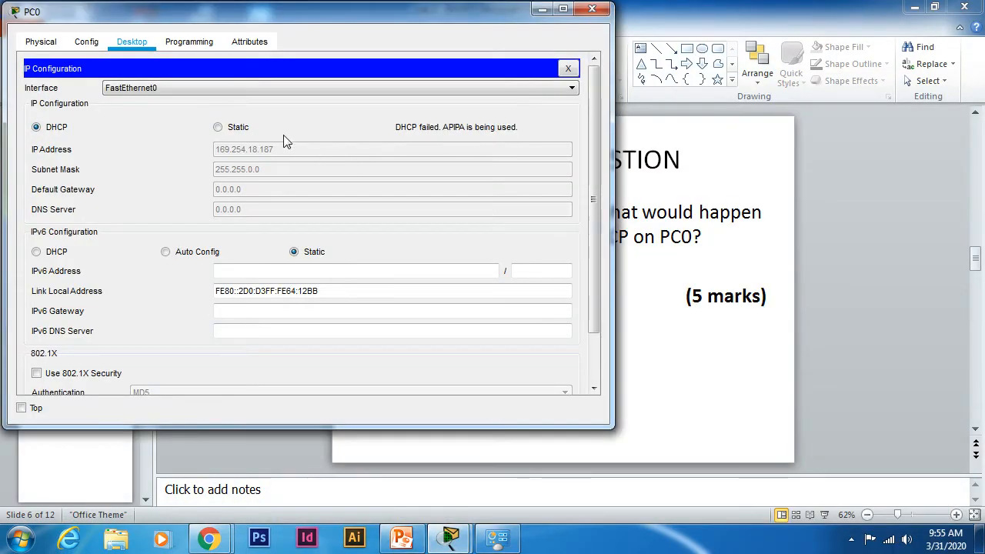
{"action": "mouse_move", "coordinate": [519, 136]}
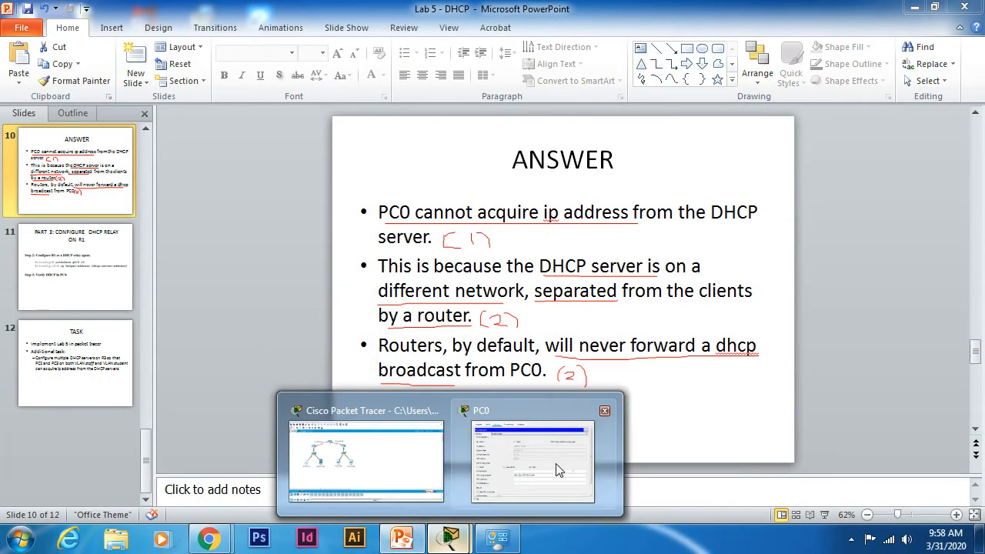
Bring up PC0's window and minimize PowerPoint to reveal the DHCP-BEFORE topology.
{"action": "left_click", "coordinate": [532, 460]}
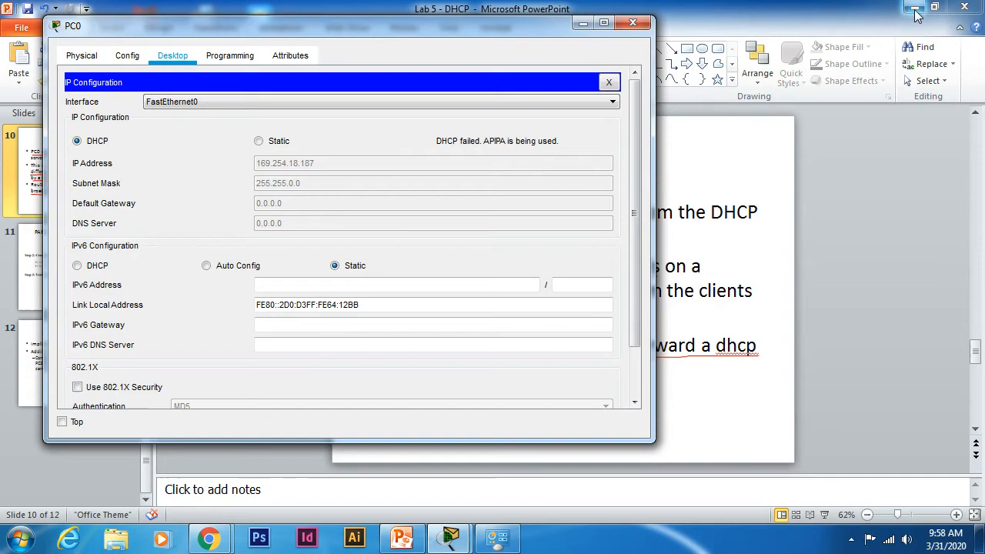
{"action": "left_click", "coordinate": [915, 7]}
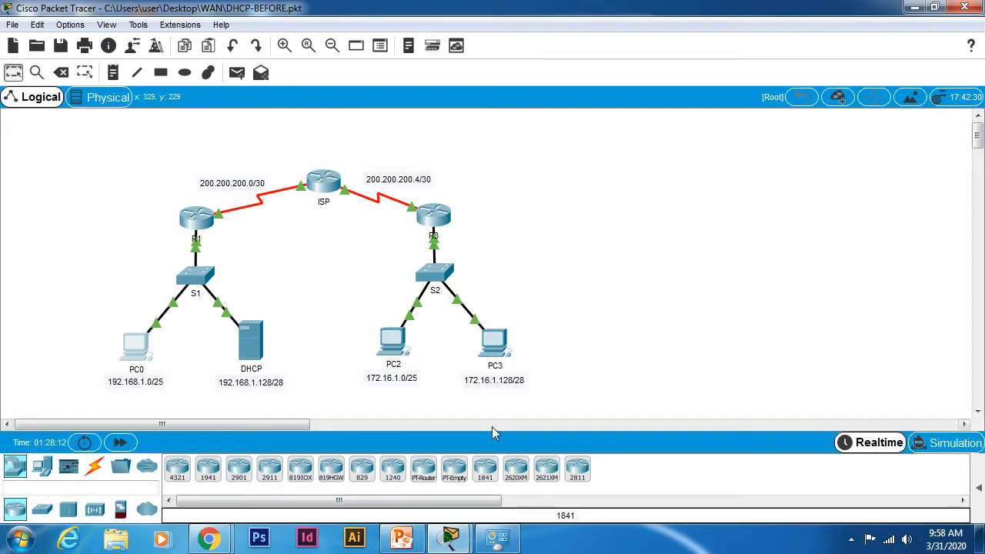
{"action": "mouse_move", "coordinate": [333, 308]}
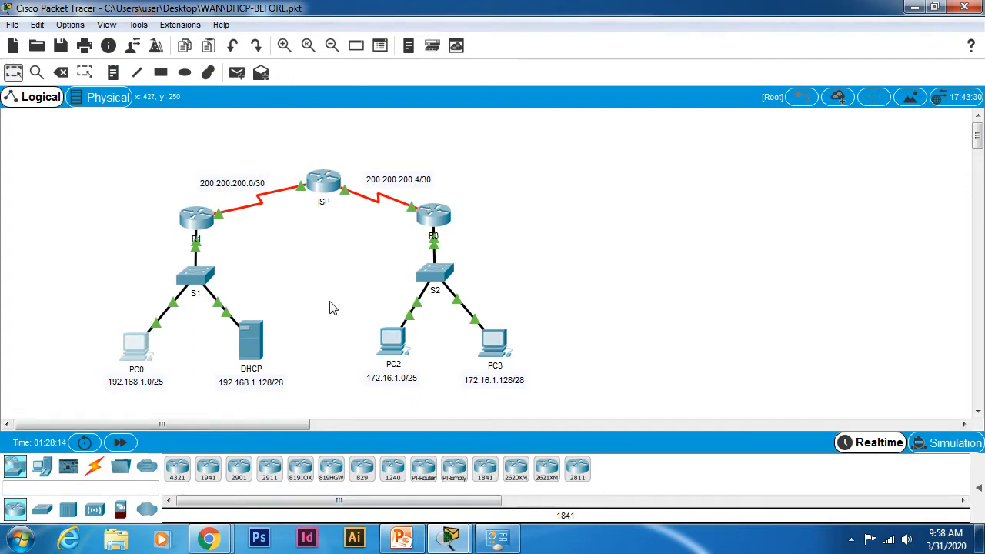
{"action": "mouse_move", "coordinate": [93, 385]}
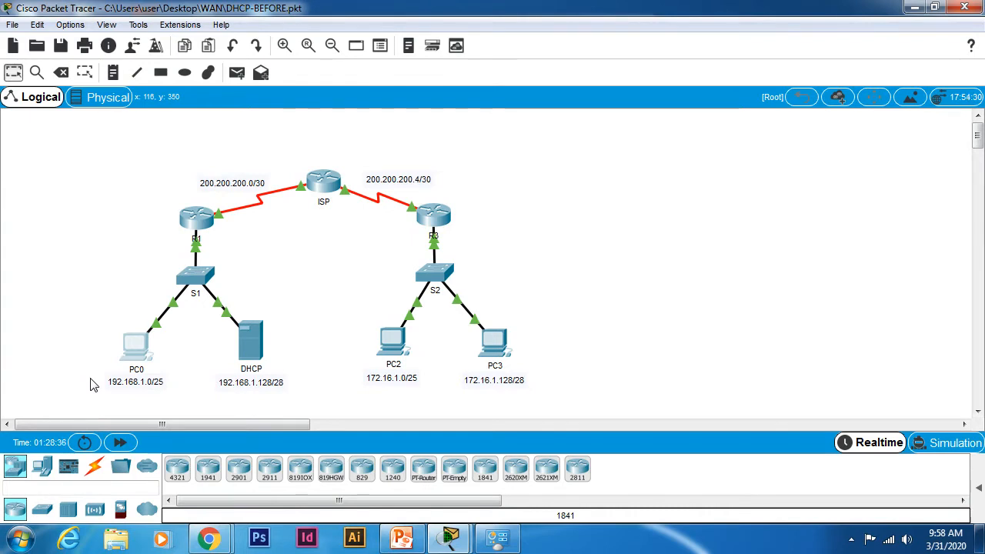
Review PC0's IP configuration, which shows DHCP failed with an APIPA address, then close it.
{"action": "double_click", "coordinate": [136, 346]}
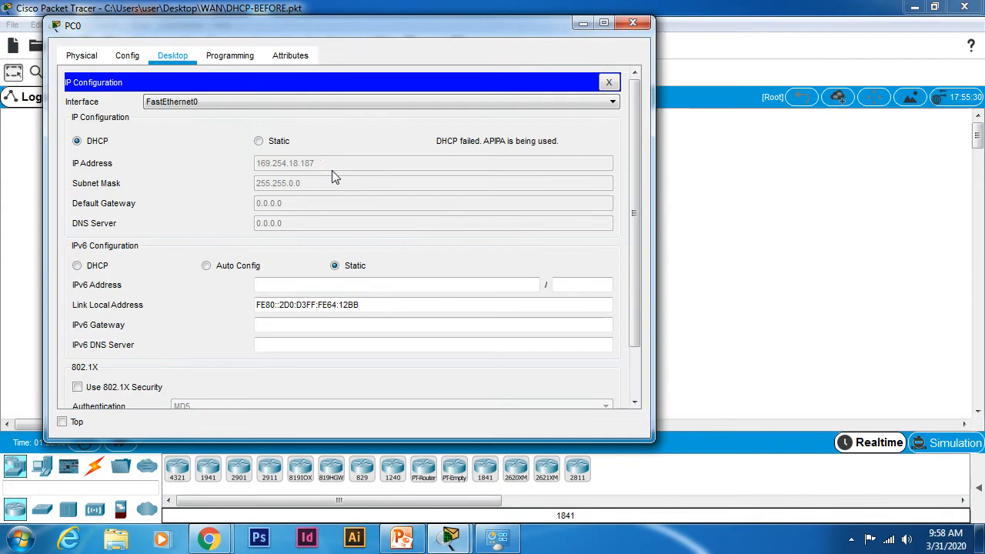
{"action": "mouse_move", "coordinate": [292, 185]}
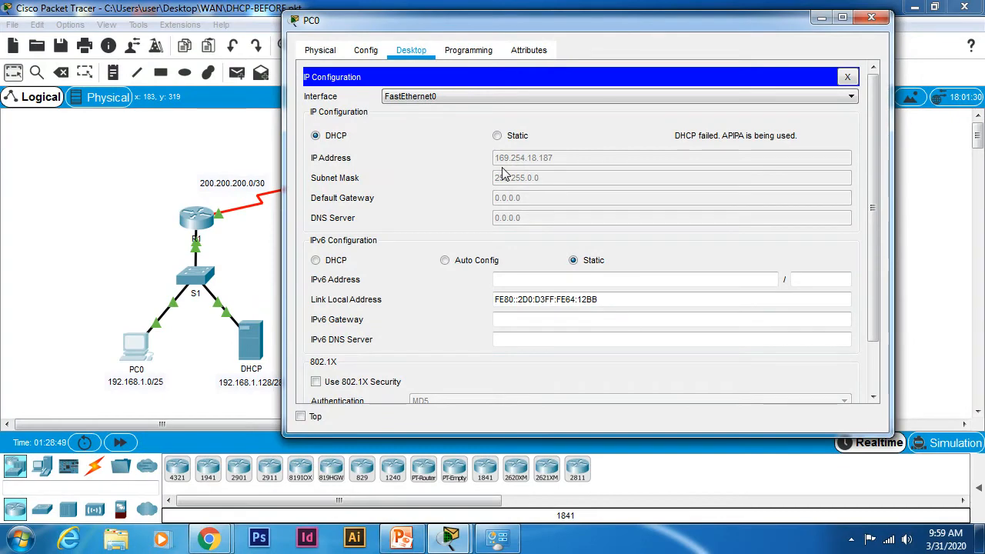
{"action": "mouse_move", "coordinate": [276, 331]}
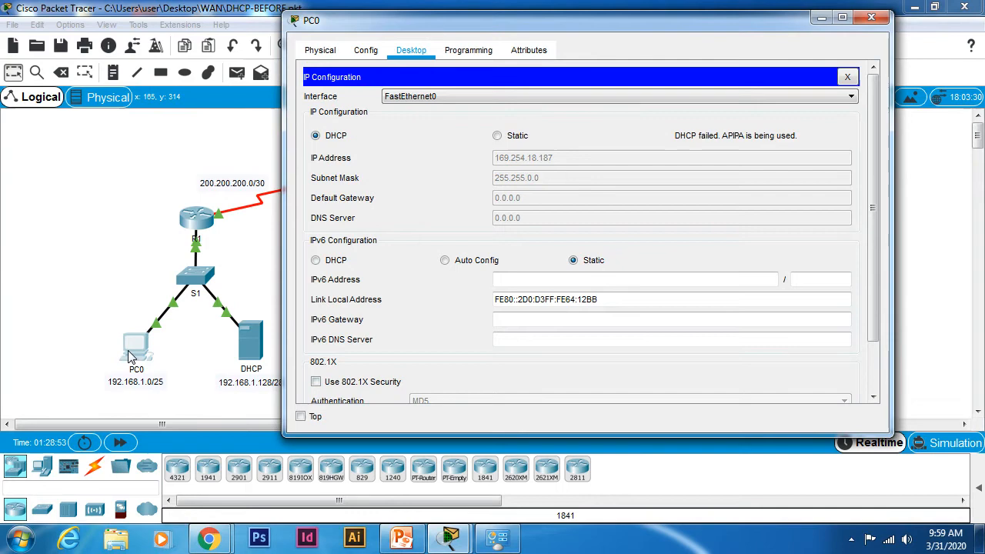
{"action": "left_click", "coordinate": [847, 76]}
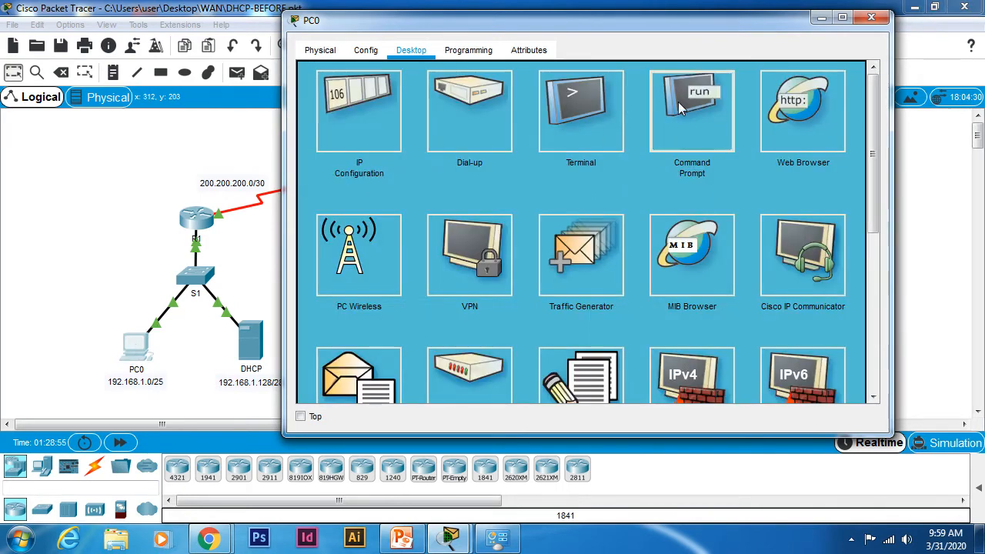
Ping 192.168.1.142 from PC0's command prompt, stop it after 100% loss, and close PC0.
{"action": "left_click", "coordinate": [691, 110]}
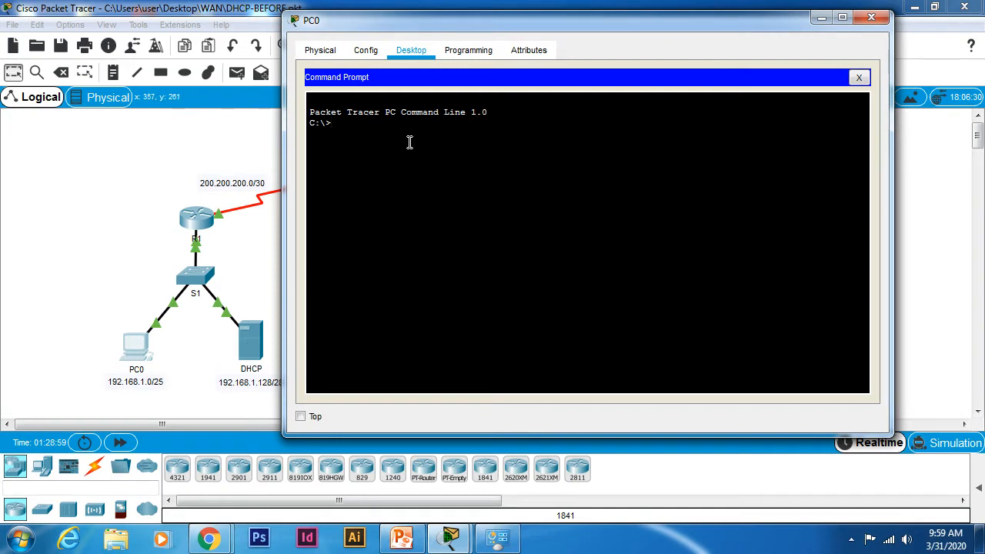
{"action": "type", "text": "pin"}
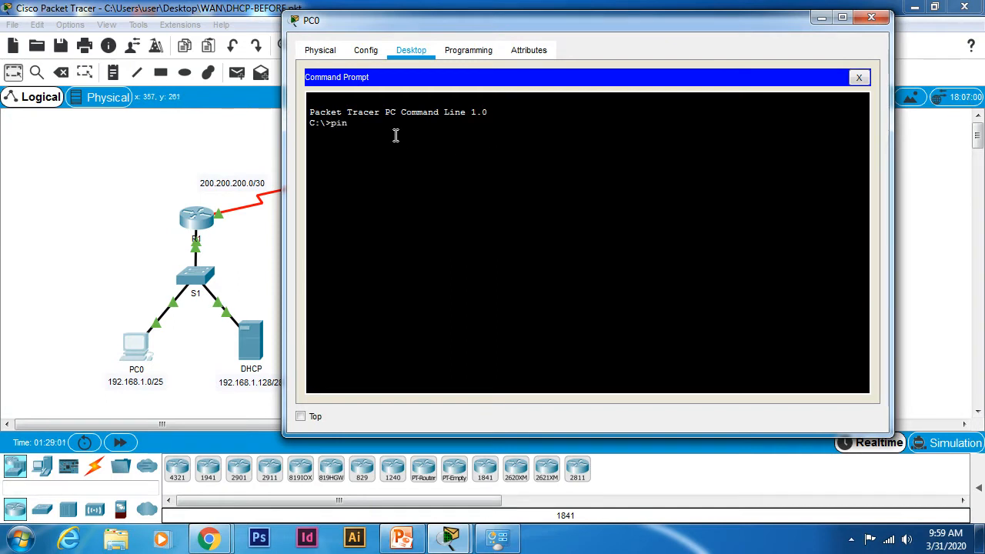
{"action": "type", "text": "g"}
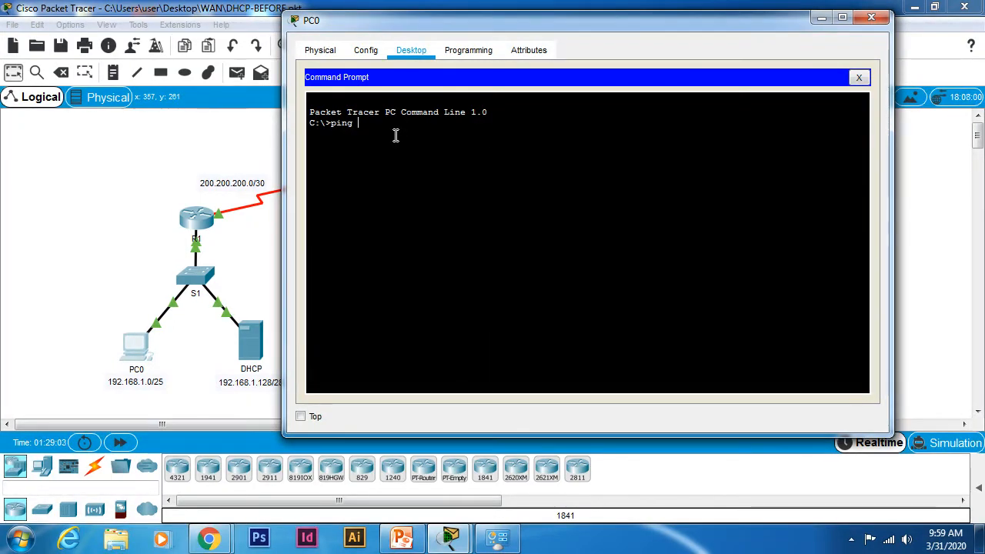
{"action": "type", "text": "192"}
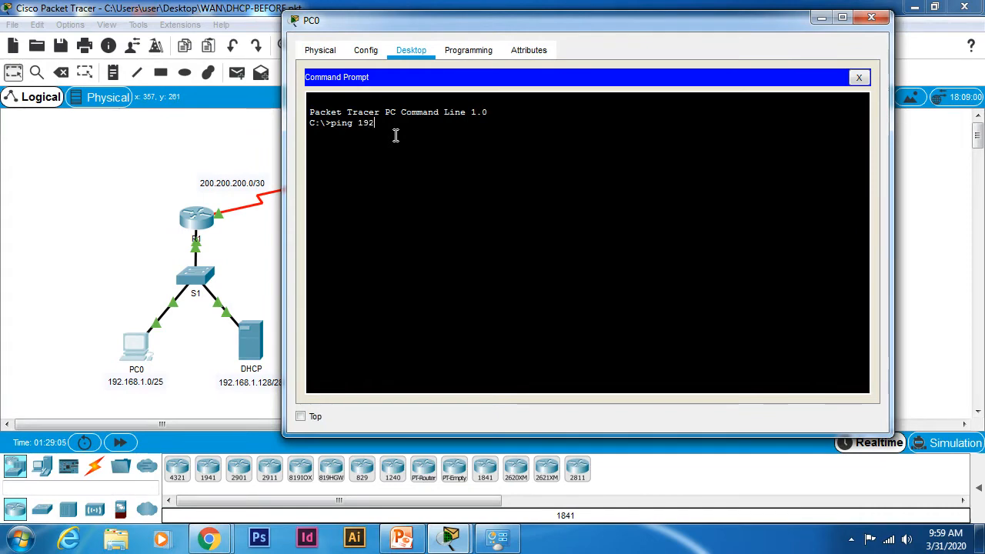
{"action": "type", "text": ".168"}
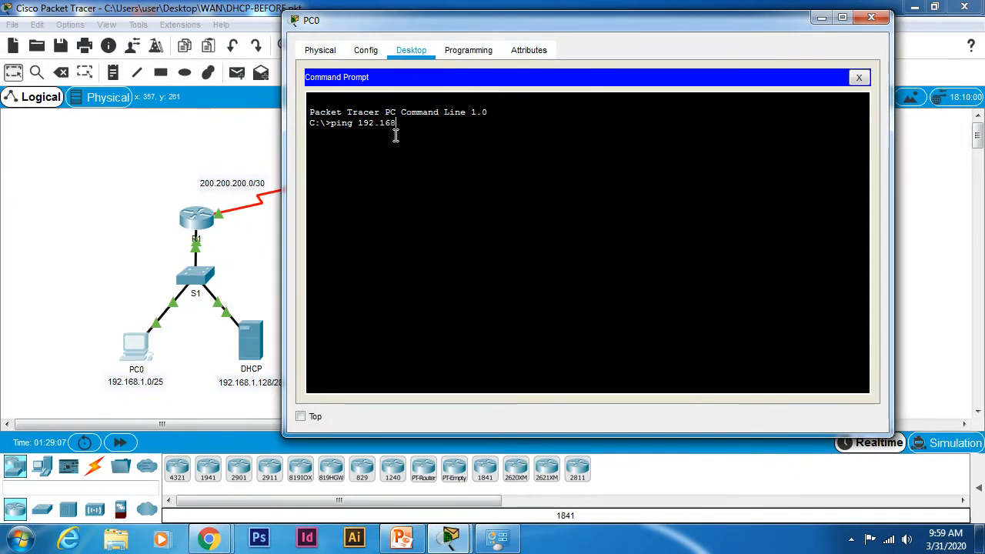
{"action": "type", "text": ".1.142"}
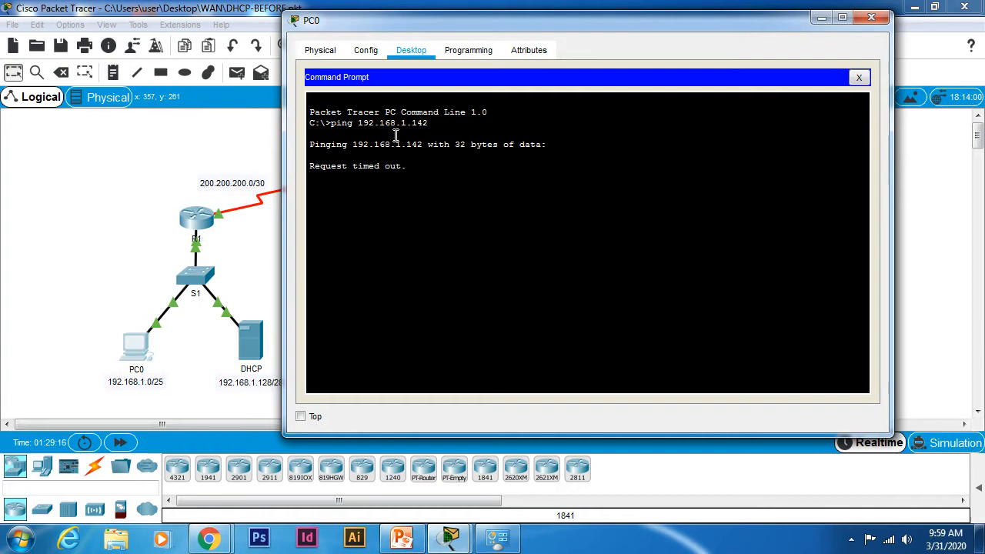
{"action": "key", "text": "ctrl+c"}
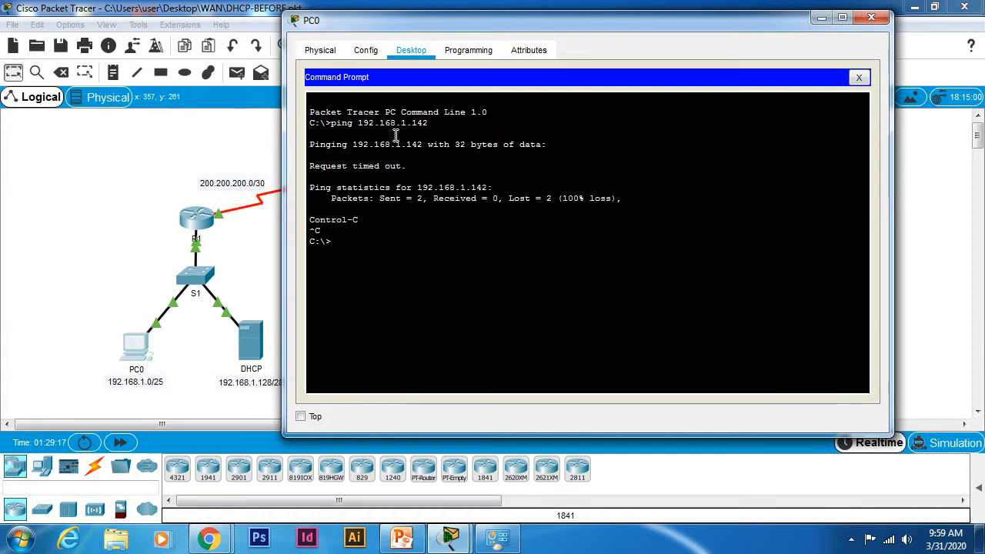
{"action": "left_click", "coordinate": [858, 77]}
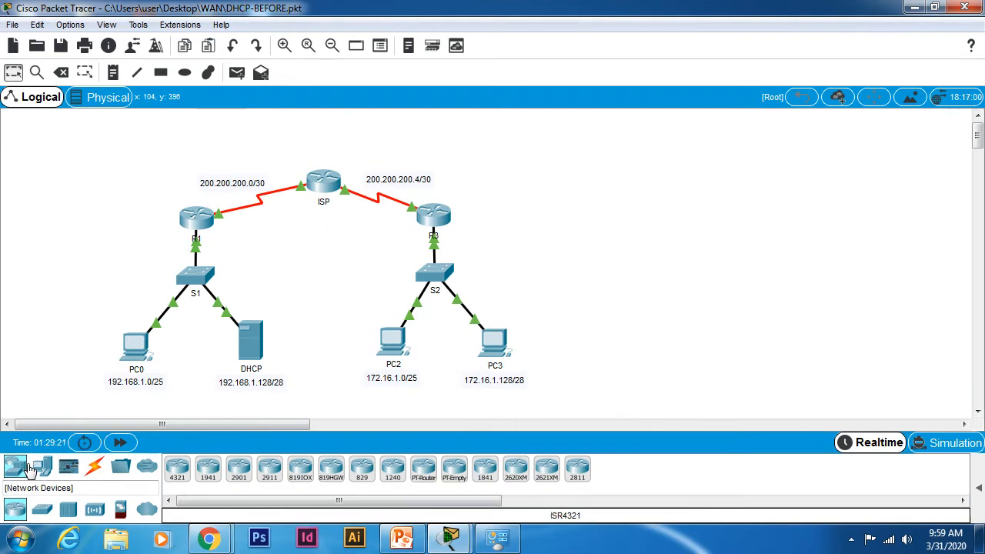
Add a new PC1 and cable its FastEthernet0 with a Copper Straight-Through cable.
{"action": "left_click", "coordinate": [41, 466]}
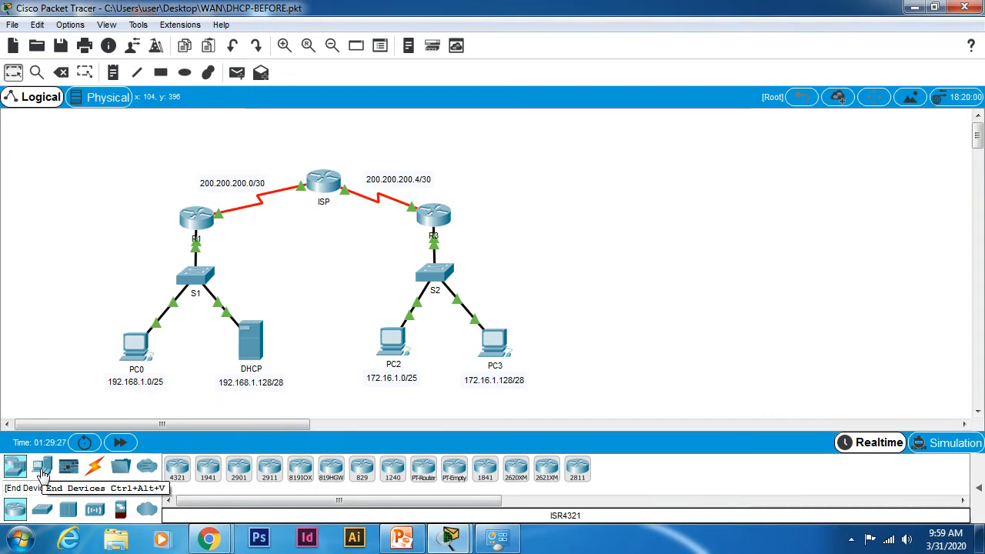
{"action": "left_click", "coordinate": [42, 466]}
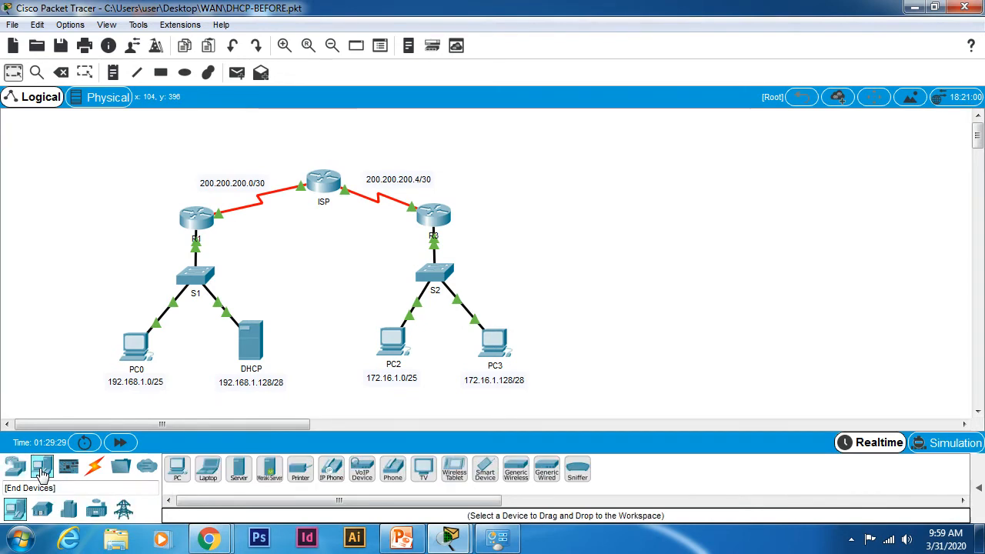
{"action": "left_click", "coordinate": [176, 469]}
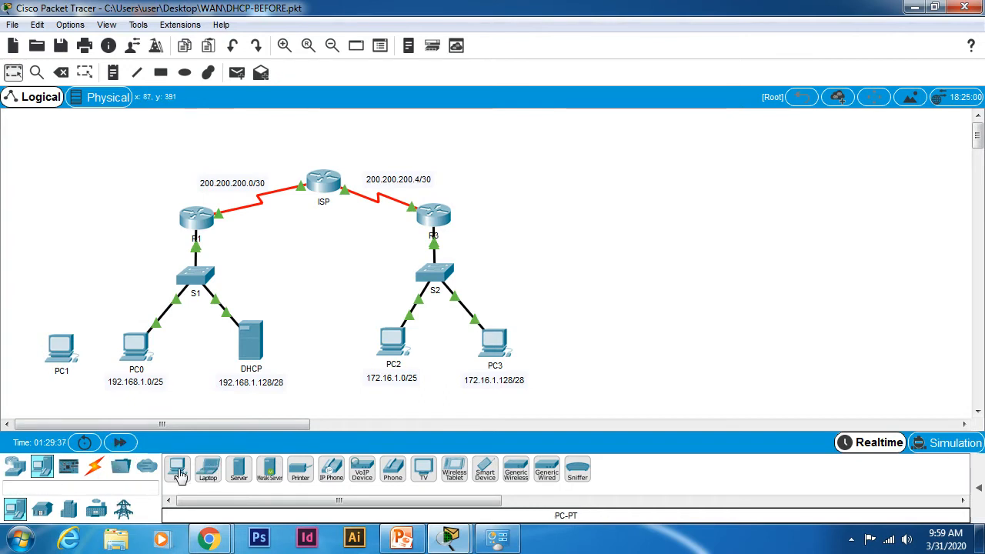
{"action": "left_click", "coordinate": [94, 466]}
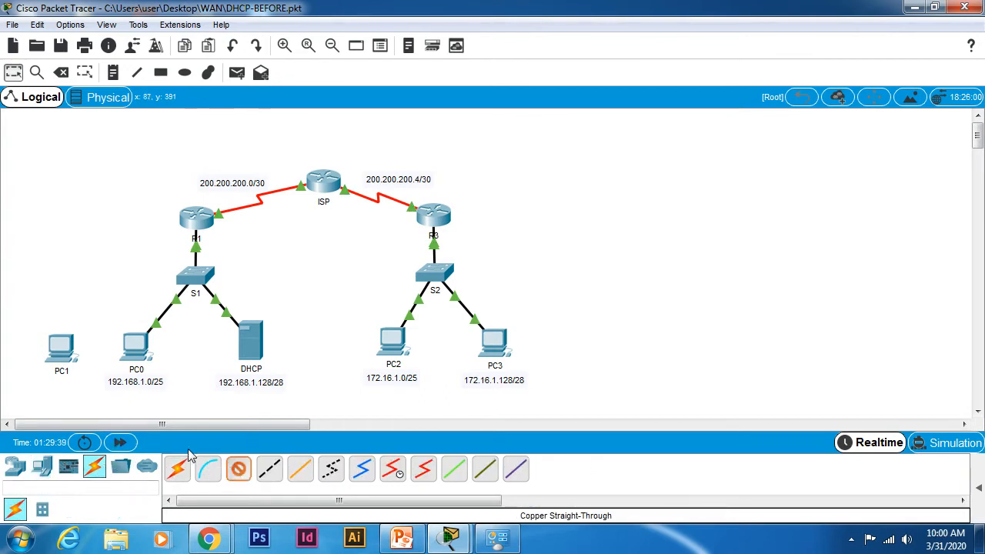
{"action": "left_click", "coordinate": [61, 346]}
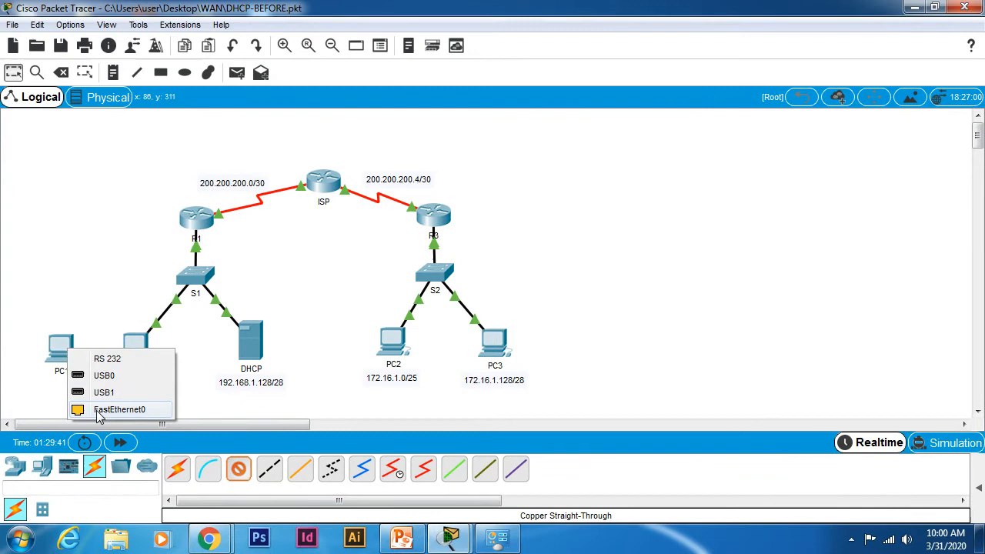
{"action": "left_click", "coordinate": [119, 409]}
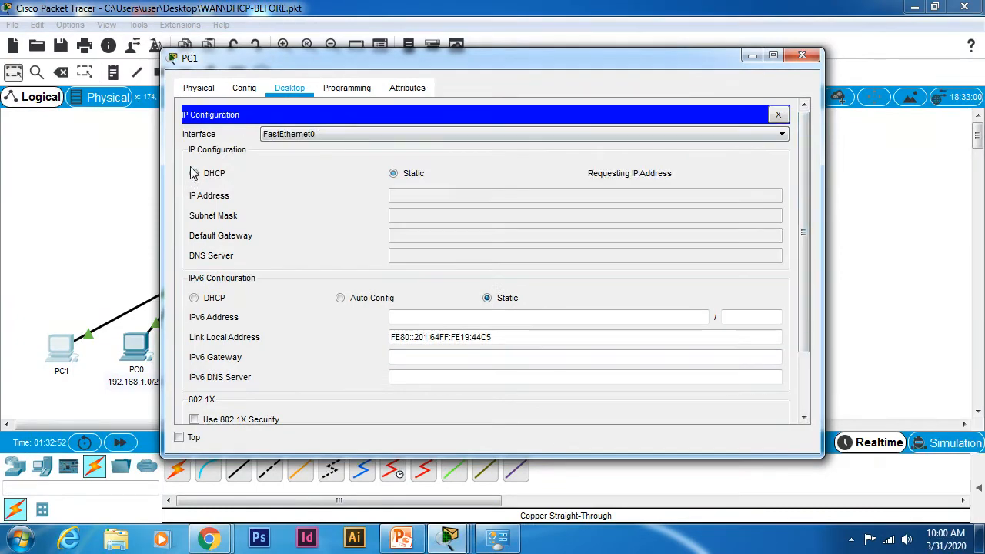
Switch PC1's IPv4 setting to DHCP, which fails and falls back to 169.254.68.197.
{"action": "left_click", "coordinate": [193, 172]}
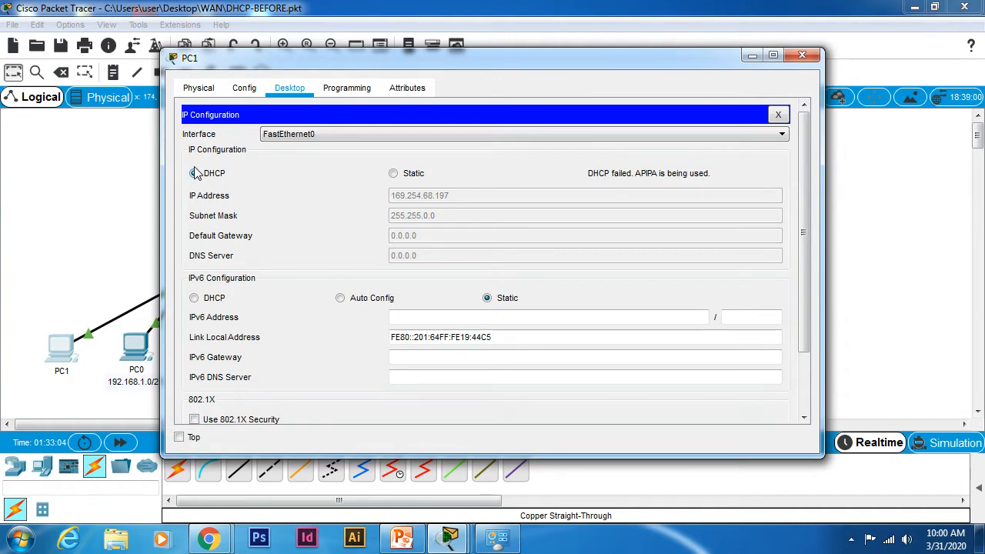
{"action": "left_click", "coordinate": [193, 173]}
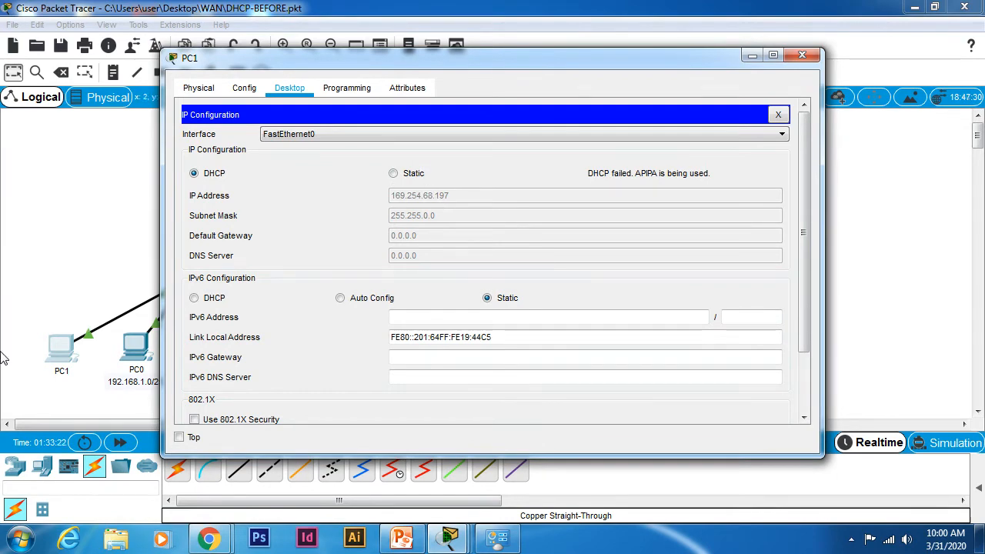
{"action": "mouse_move", "coordinate": [831, 166]}
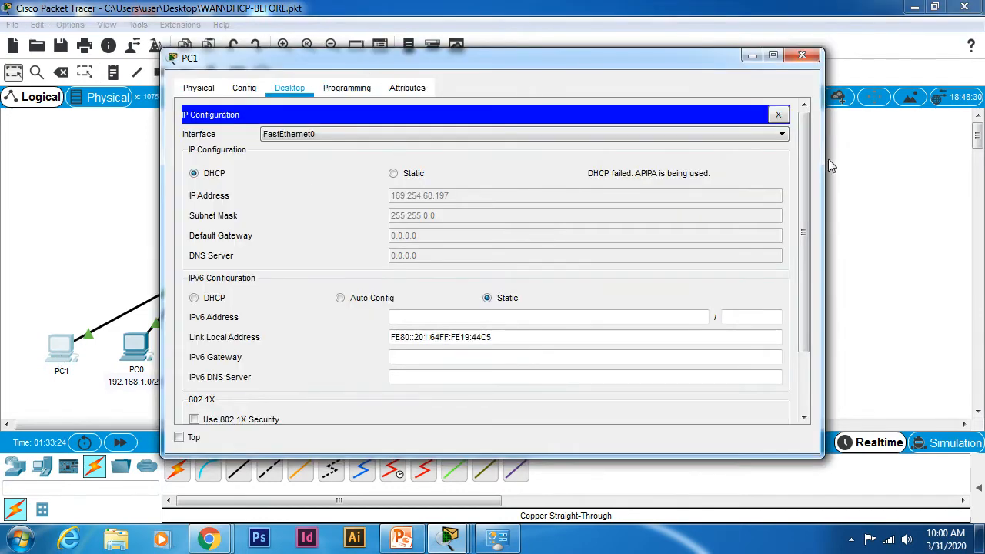
Ping 169.254.18.187 from PC1's command prompt, receiving 4 of 4 replies.
{"action": "left_click", "coordinate": [778, 114]}
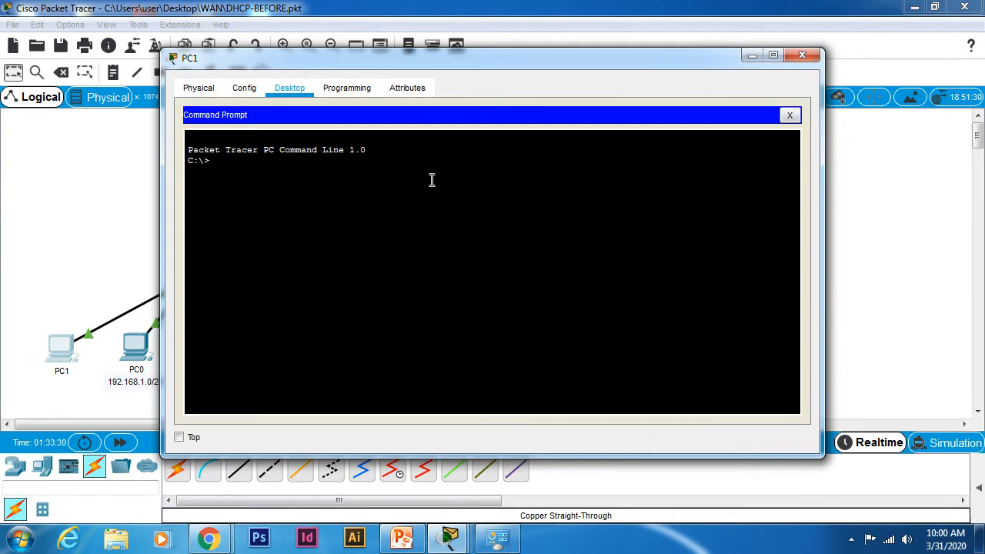
{"action": "type", "text": "ping"}
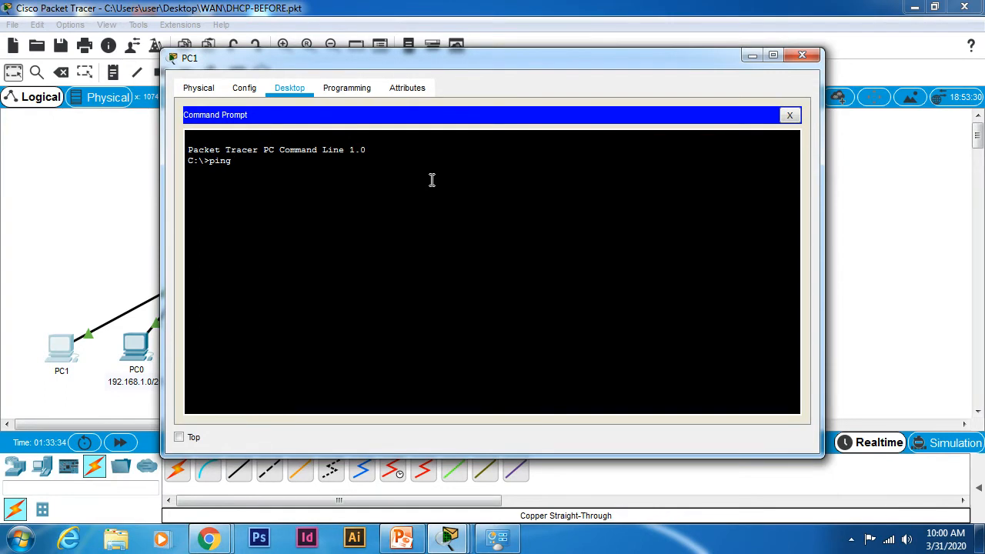
{"action": "type", "text": "169"}
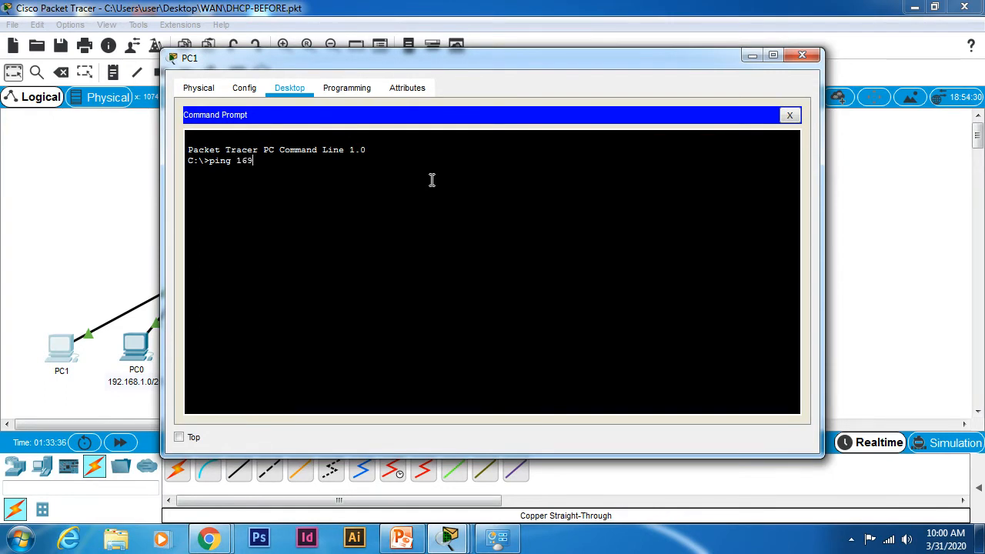
{"action": "type", "text": "."}
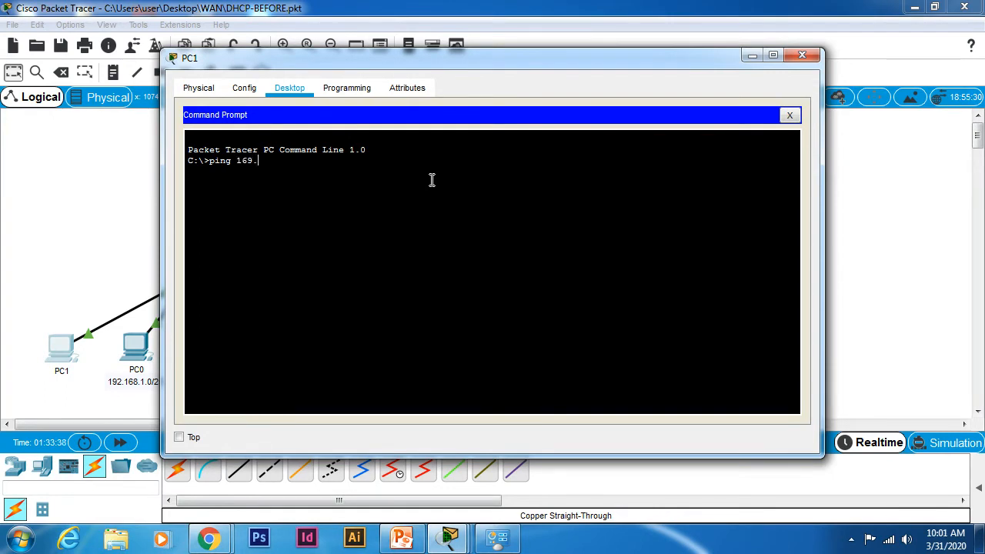
{"action": "type", "text": "254.18.187"}
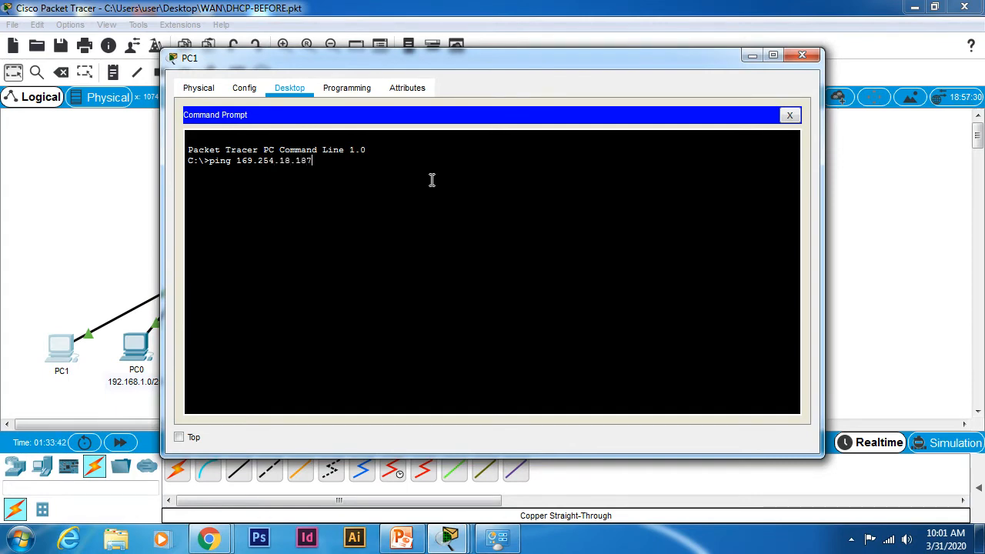
{"action": "key", "text": "Return"}
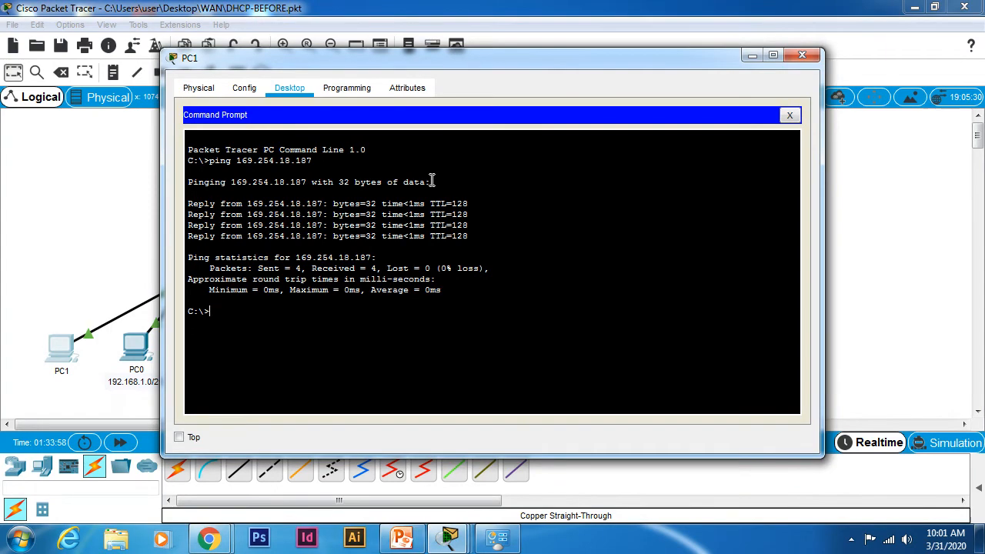
{"action": "mouse_move", "coordinate": [810, 181]}
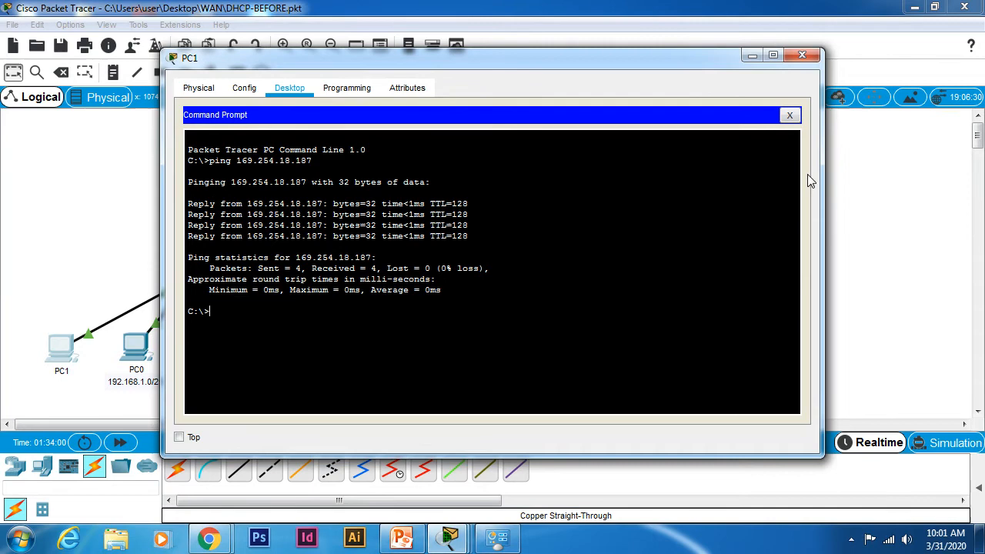
Close PC1's command prompt and its configuration window.
{"action": "left_click", "coordinate": [790, 114]}
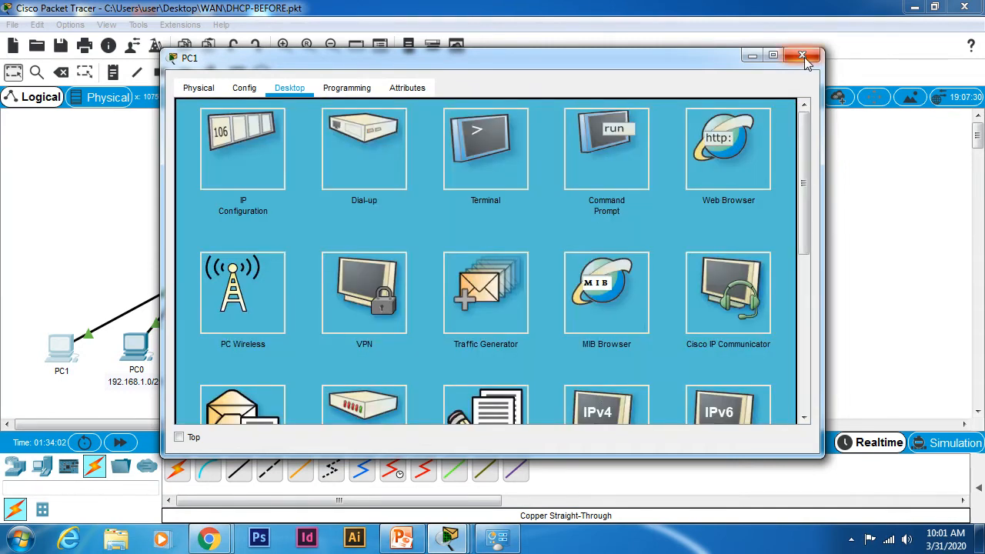
{"action": "mouse_move", "coordinate": [804, 55]}
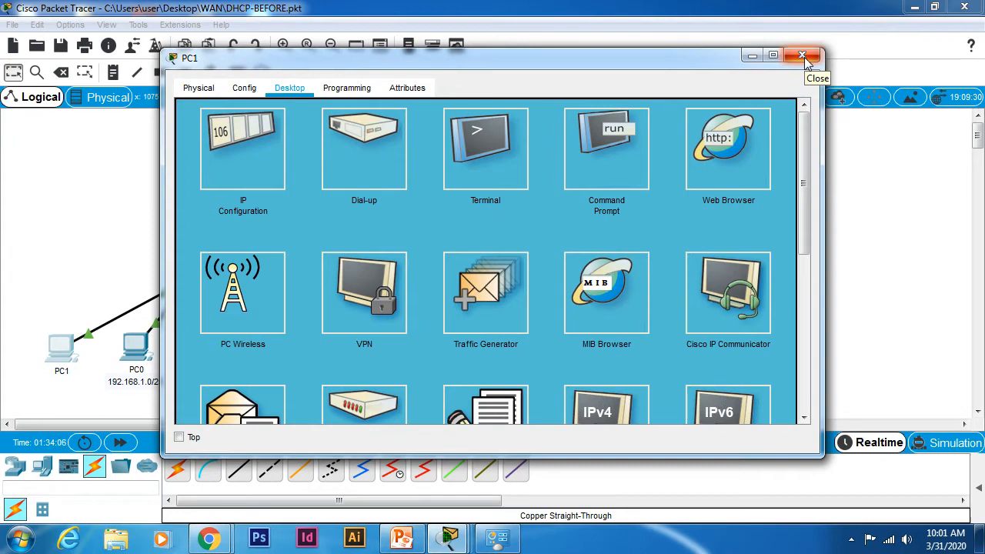
{"action": "left_click", "coordinate": [804, 55]}
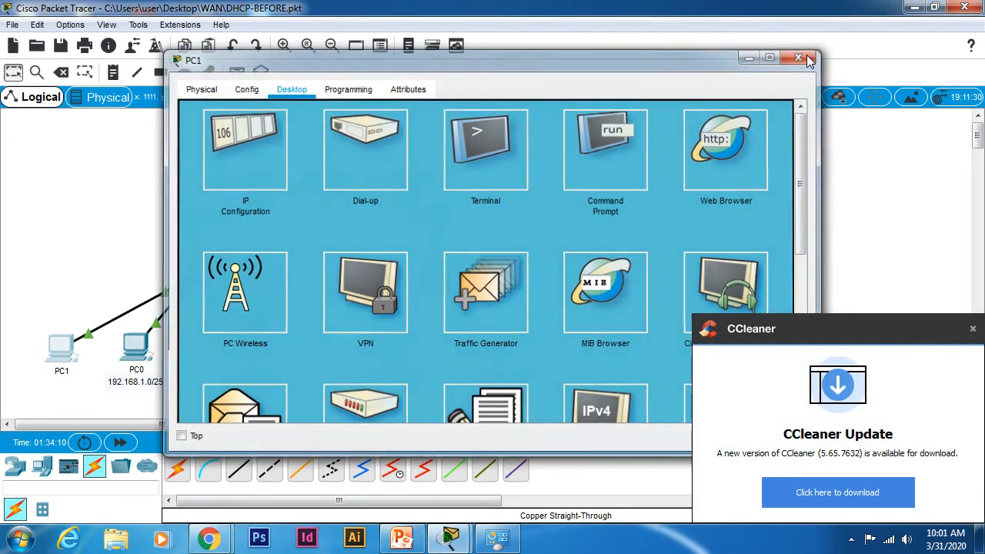
{"action": "left_click", "coordinate": [797, 58]}
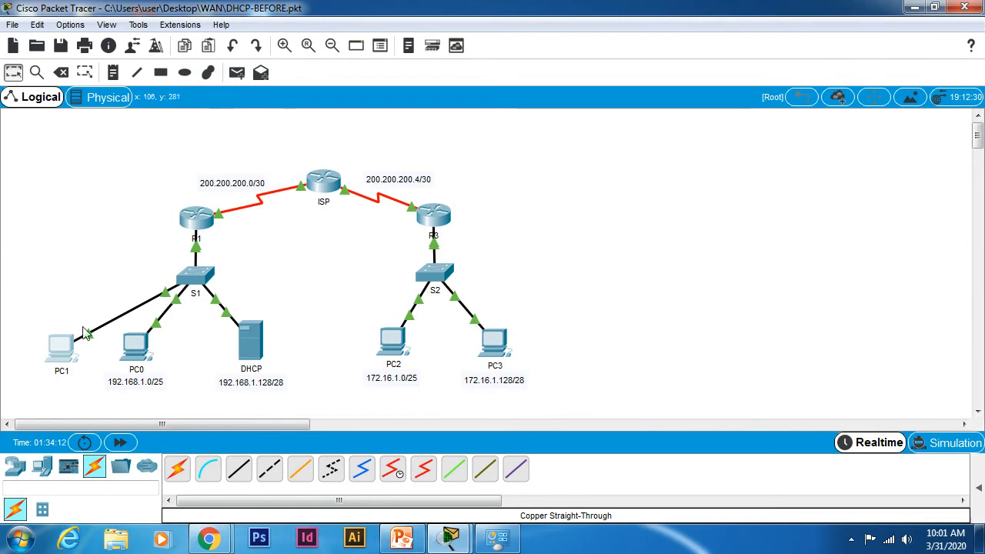
{"action": "mouse_move", "coordinate": [276, 345]}
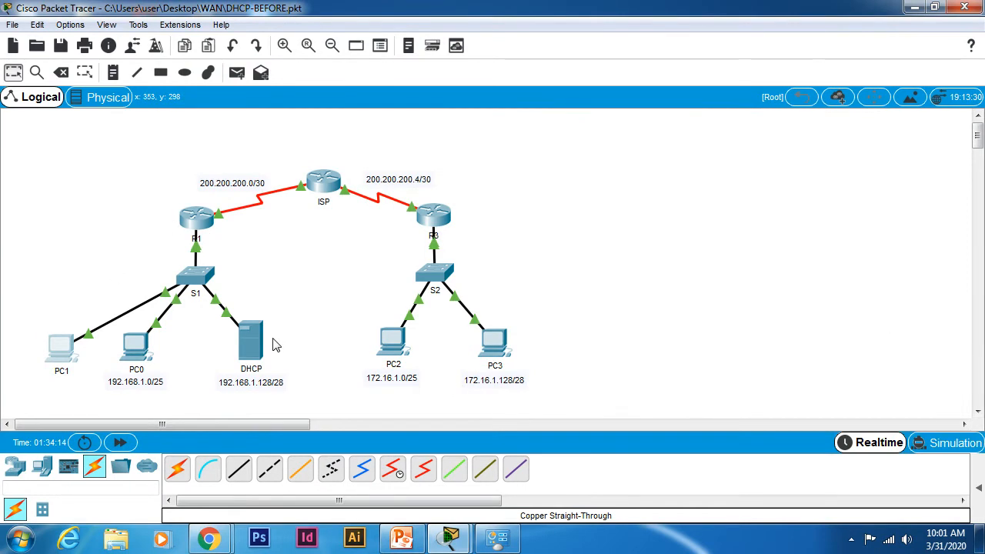
{"action": "mouse_move", "coordinate": [166, 353]}
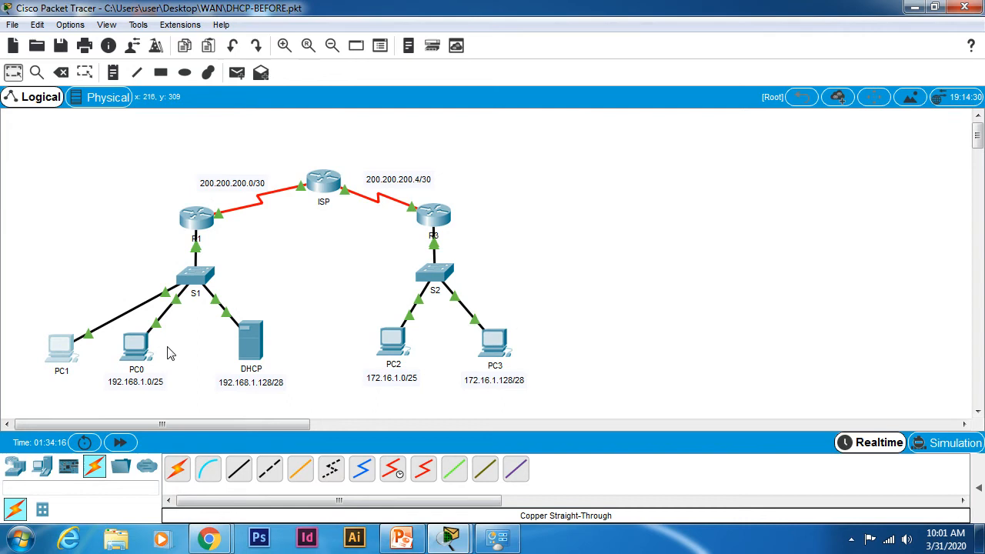
{"action": "mouse_move", "coordinate": [172, 348]}
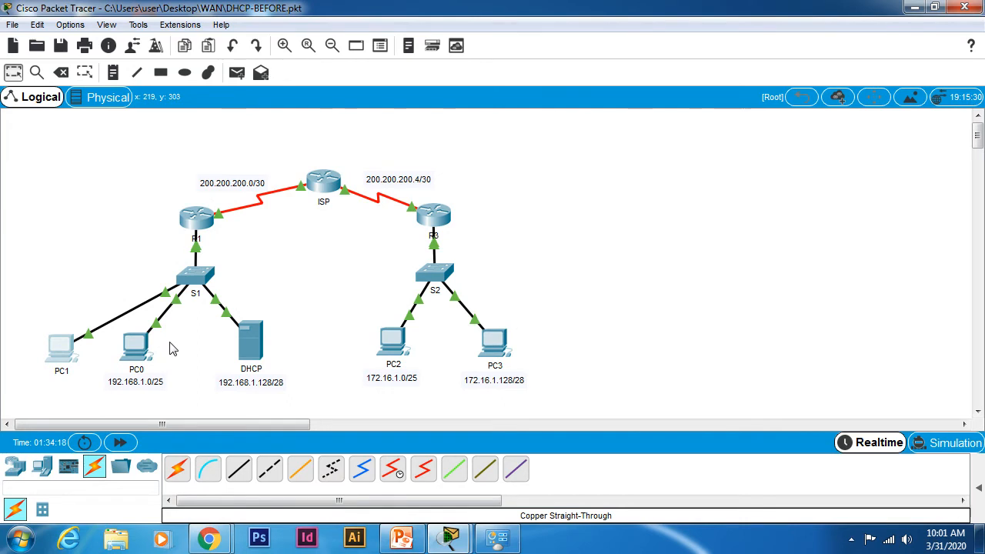
{"action": "mouse_move", "coordinate": [251, 346]}
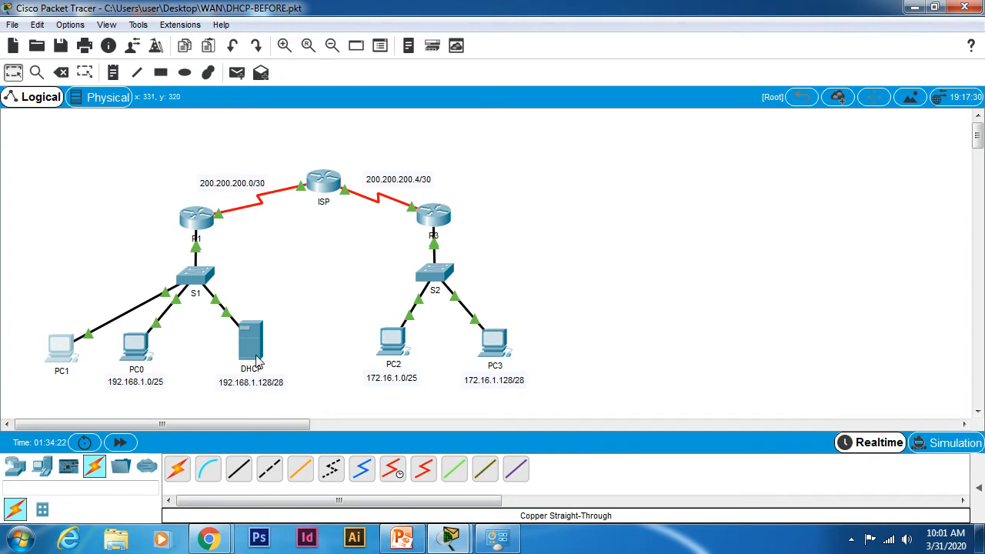
{"action": "mouse_move", "coordinate": [169, 359]}
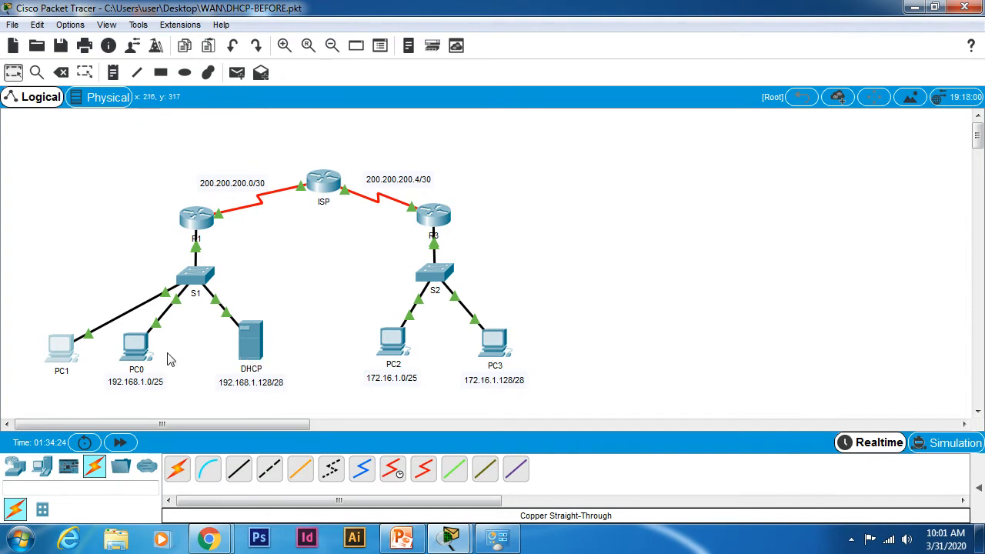
{"action": "mouse_move", "coordinate": [162, 359]}
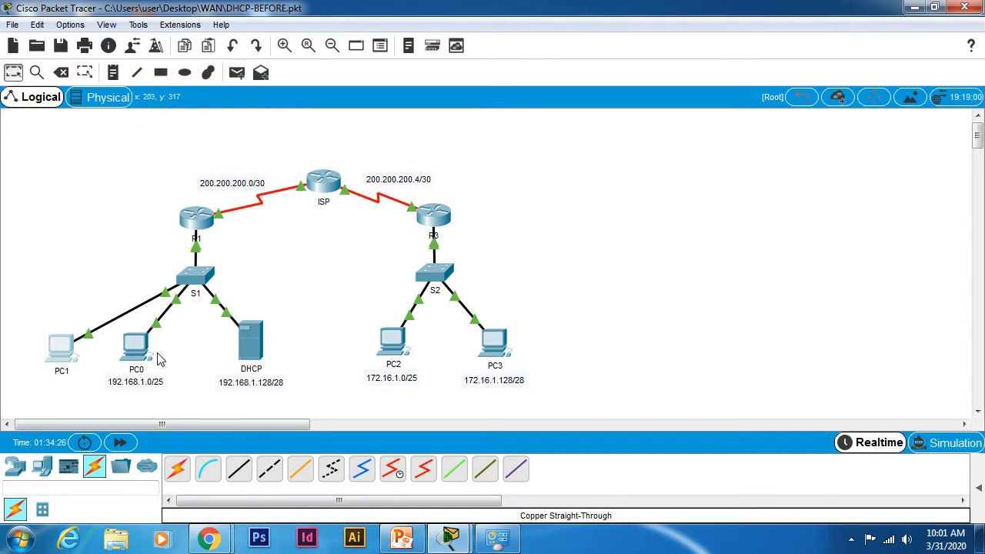
{"action": "mouse_move", "coordinate": [251, 338]}
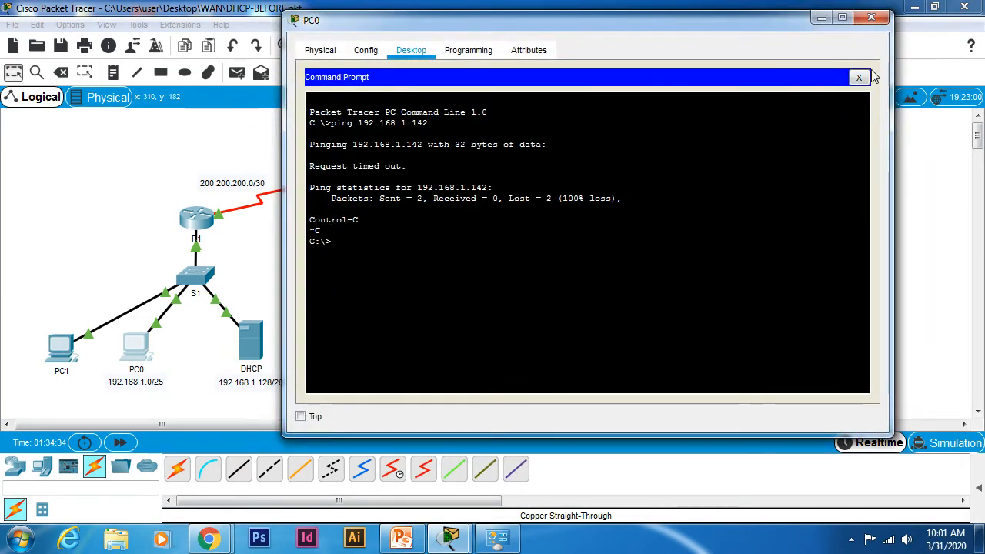
Close PC0's command prompt after reviewing its timed-out ping to 192.168.1.142.
{"action": "left_click", "coordinate": [858, 76]}
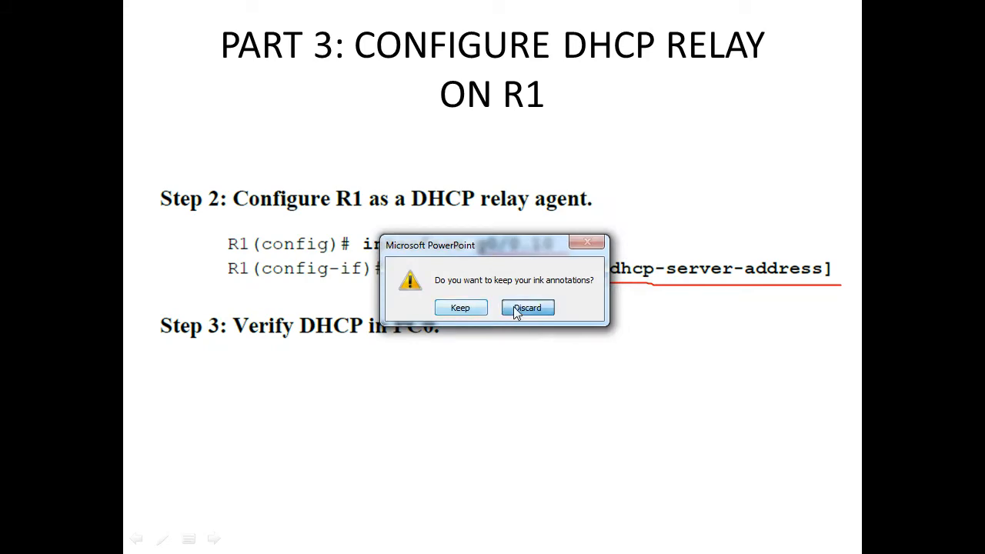
Discard the slide show's ink annotations and switch back to the Packet Tracer lab.
{"action": "left_click", "coordinate": [527, 307]}
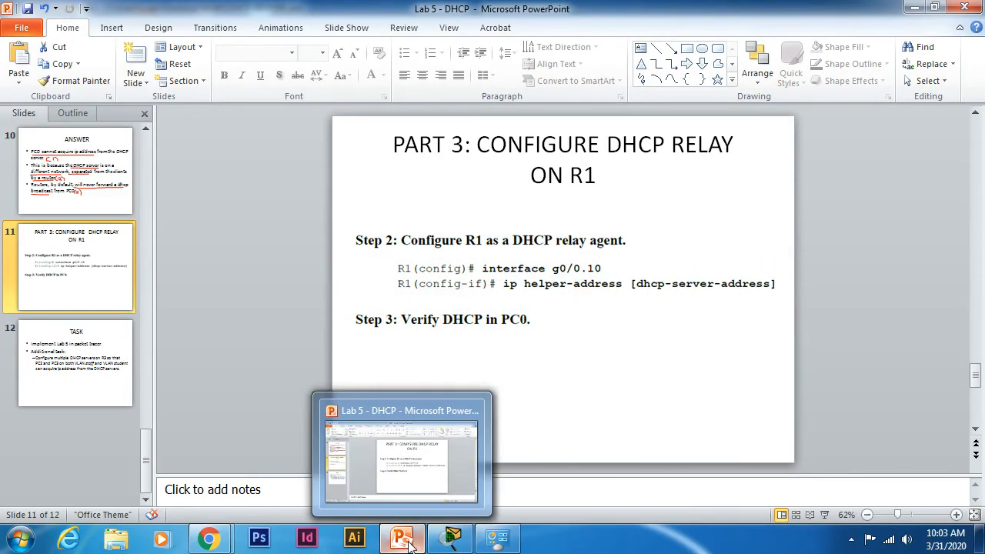
{"action": "mouse_move", "coordinate": [450, 537]}
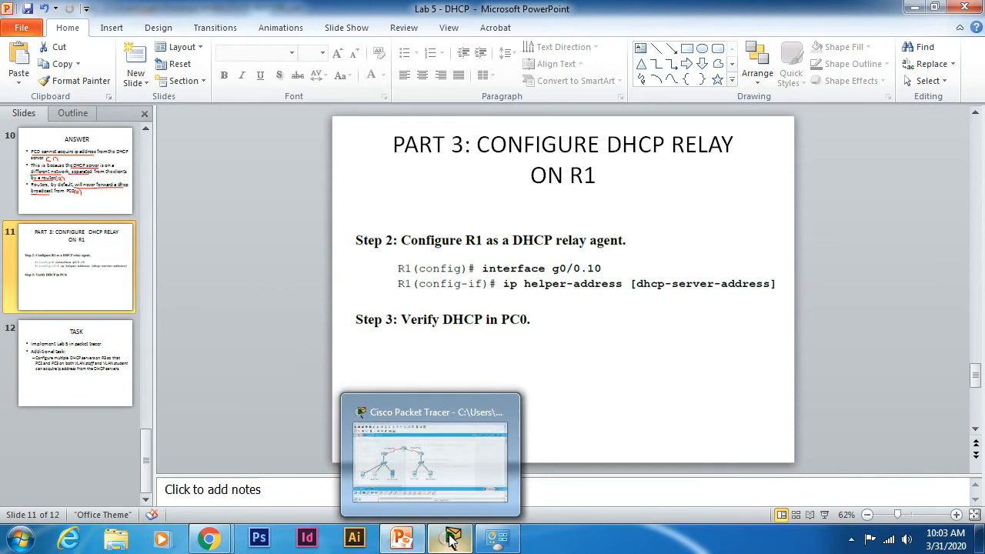
{"action": "left_click", "coordinate": [429, 454]}
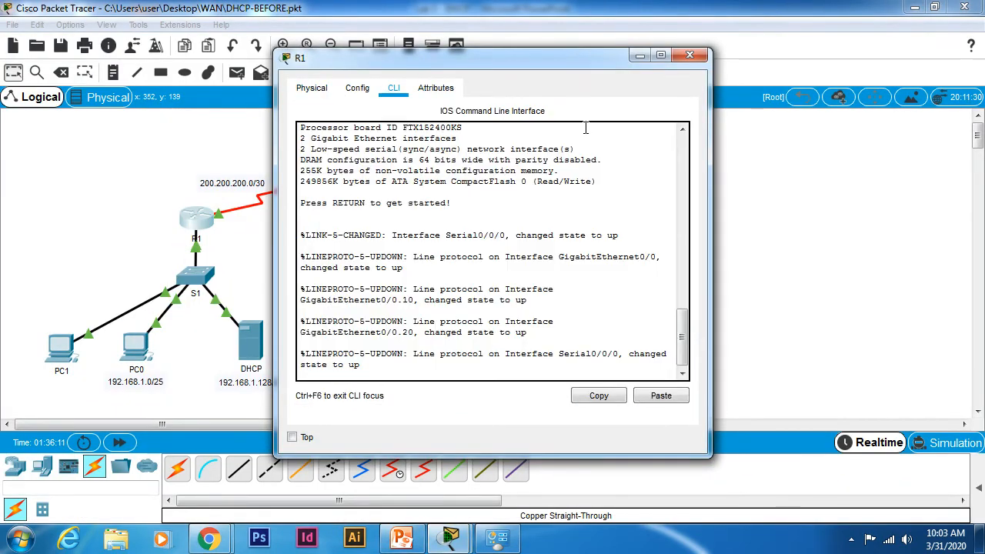
On R1, enter configuration mode and set ip helper-address 192.168.1.142 on g0/0.10.
{"action": "type", "text": "en"}
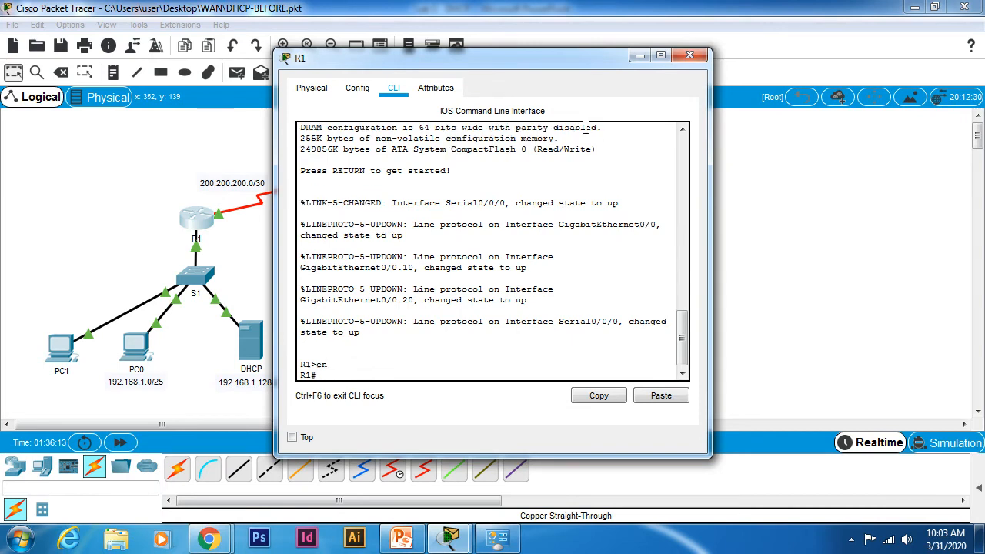
{"action": "type", "text": "conf t"}
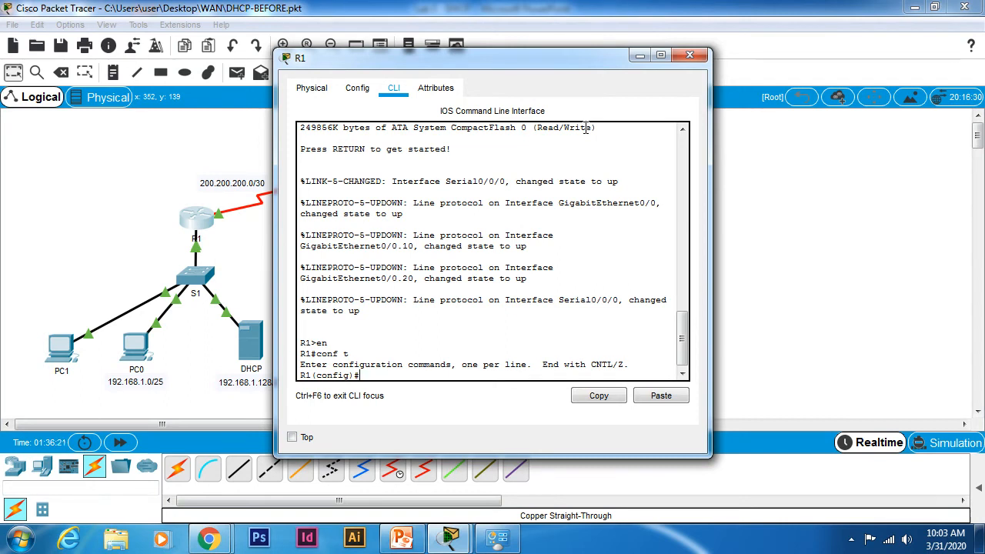
{"action": "type", "text": "ip hel"}
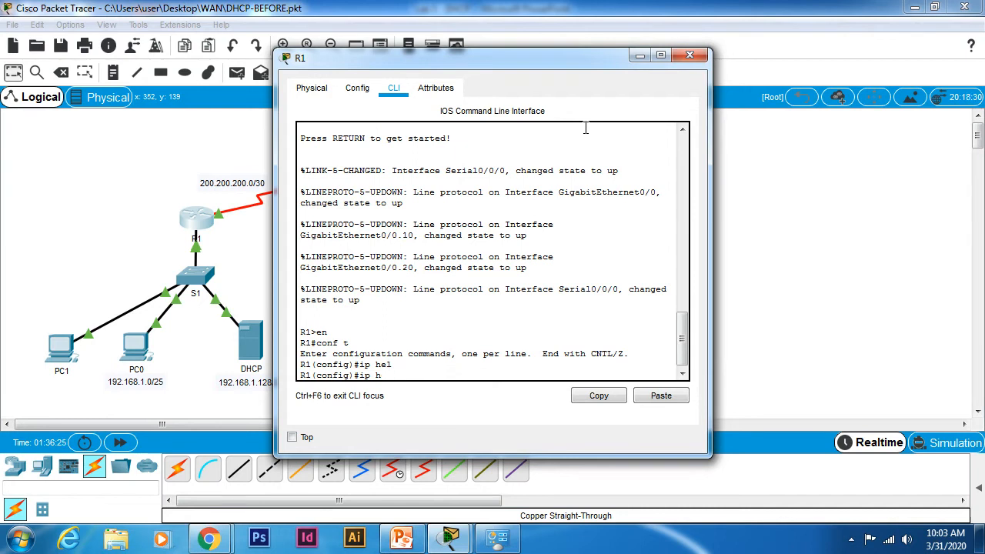
{"action": "type", "text": "int"}
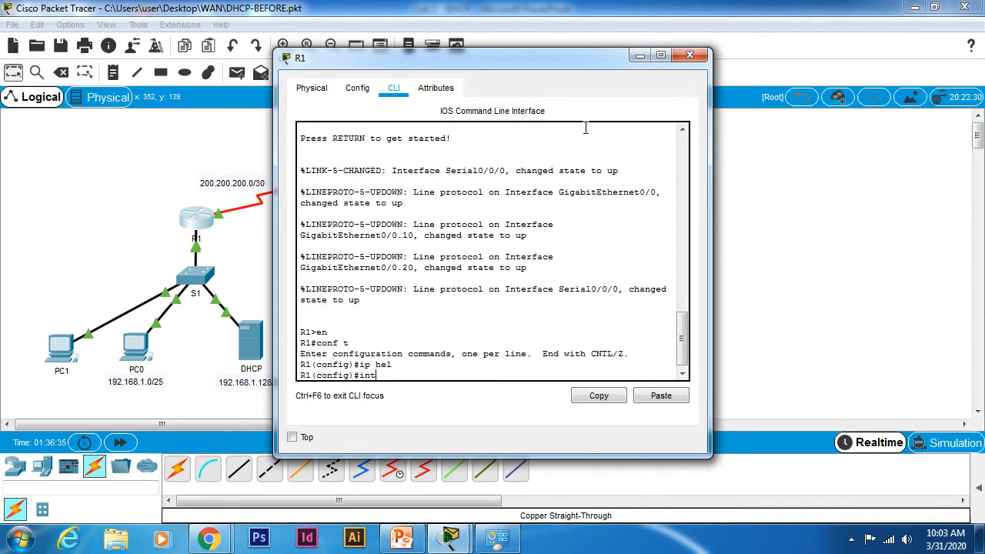
{"action": "mouse_move", "coordinate": [24, 302]}
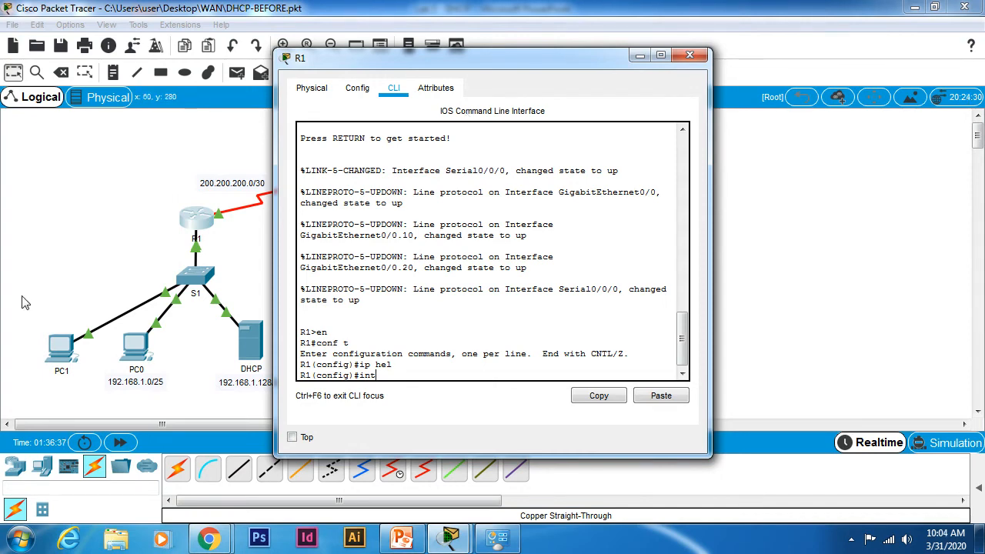
{"action": "left_click", "coordinate": [689, 54]}
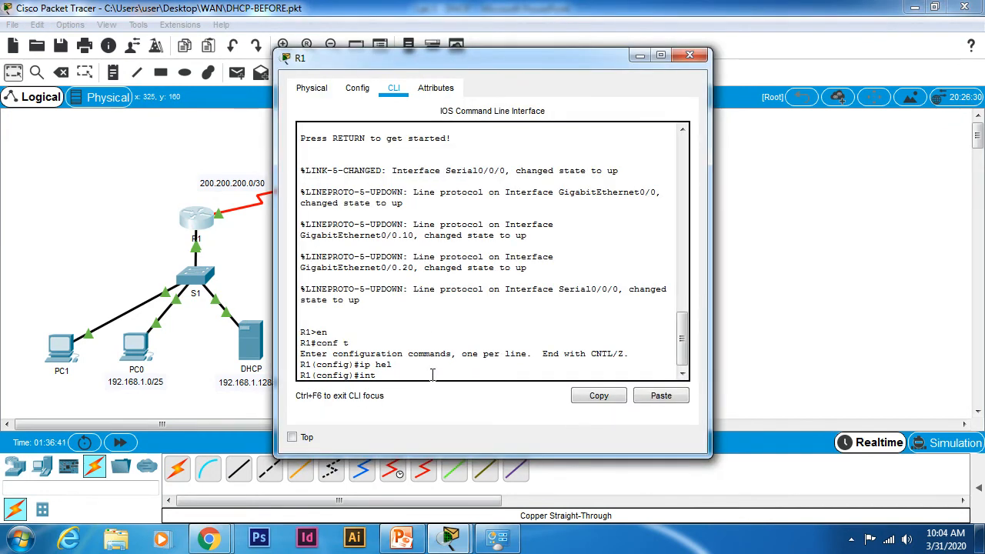
{"action": "type", "text": "int"}
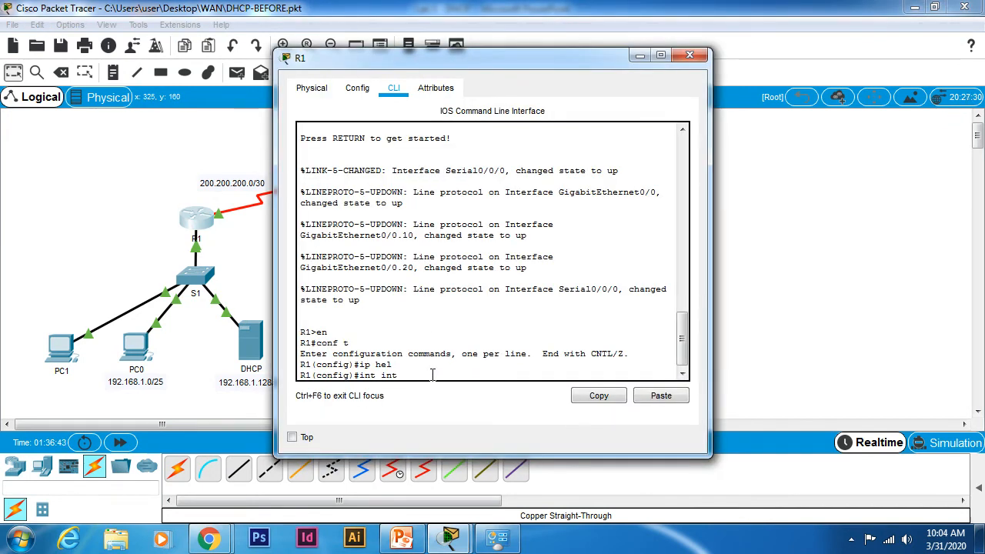
{"action": "key", "text": "BackSpace"}
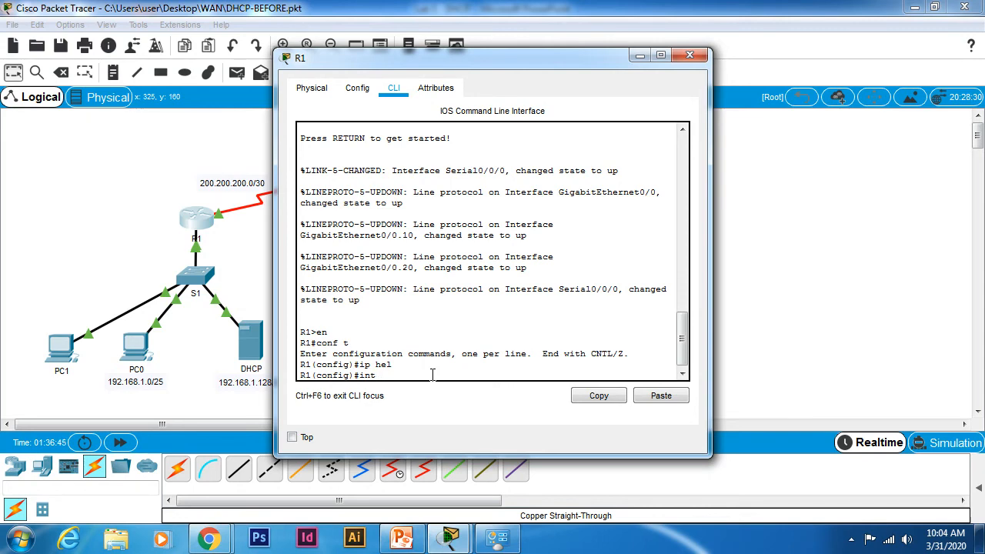
{"action": "type", "text": "g0/0.10"}
{"action": "type", "text": "ip helper-address"}
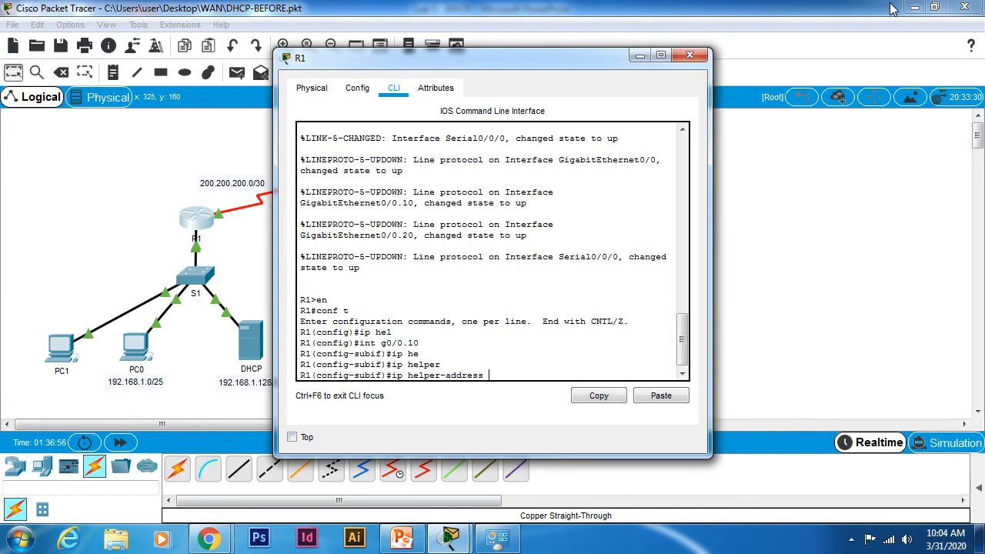
{"action": "type", "text": "192.168.1.142"}
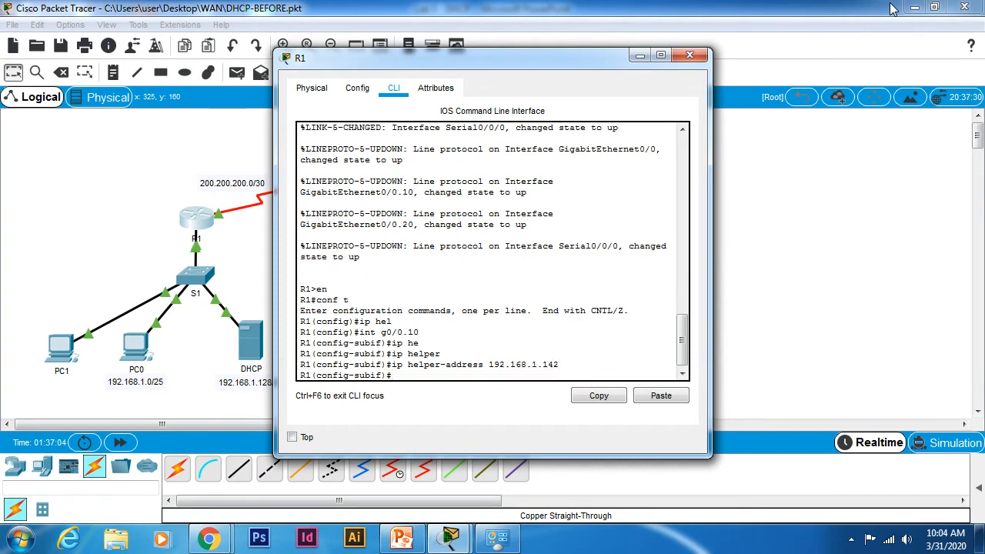
Close R1 and verify PC0 holds DHCP address 192.168.1.52 with gateway 192.168.1.1.
{"action": "left_click", "coordinate": [688, 55]}
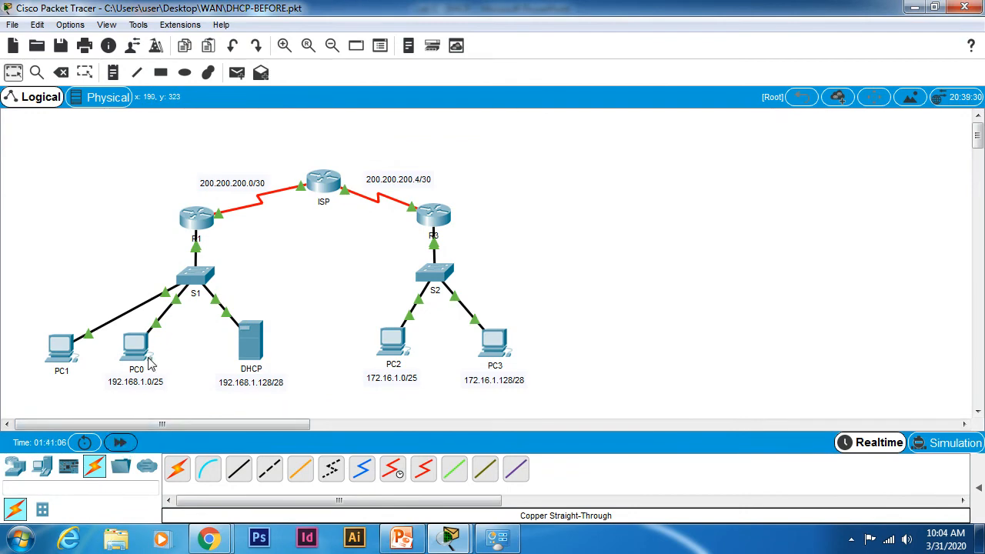
{"action": "double_click", "coordinate": [136, 347]}
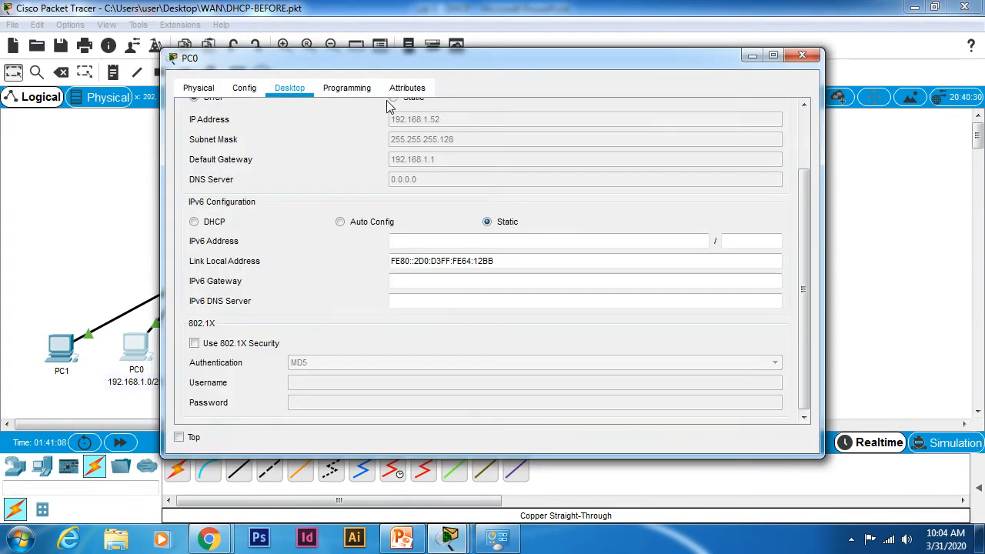
{"action": "scroll", "scroll_direction": "up", "scroll_amount": 3}
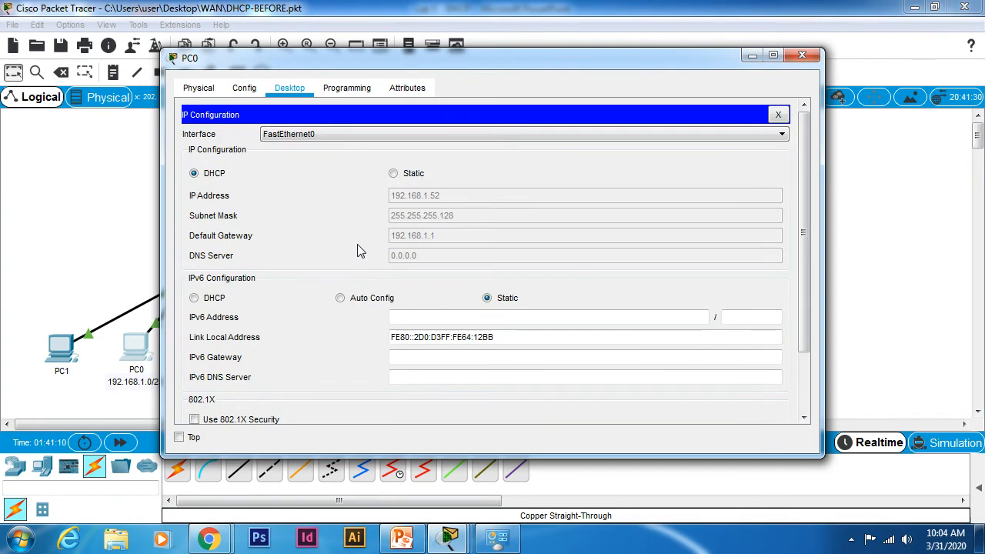
{"action": "mouse_move", "coordinate": [607, 233]}
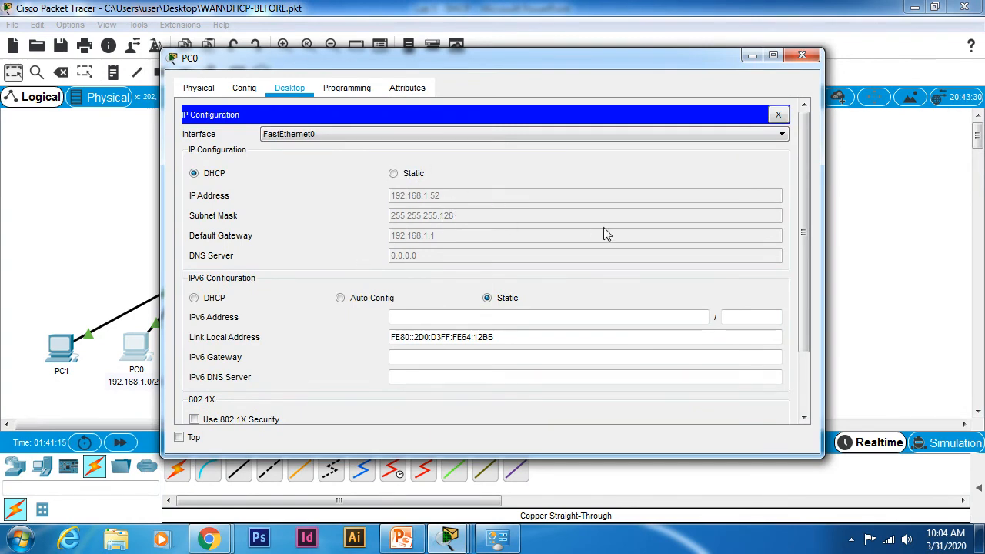
{"action": "mouse_move", "coordinate": [435, 204]}
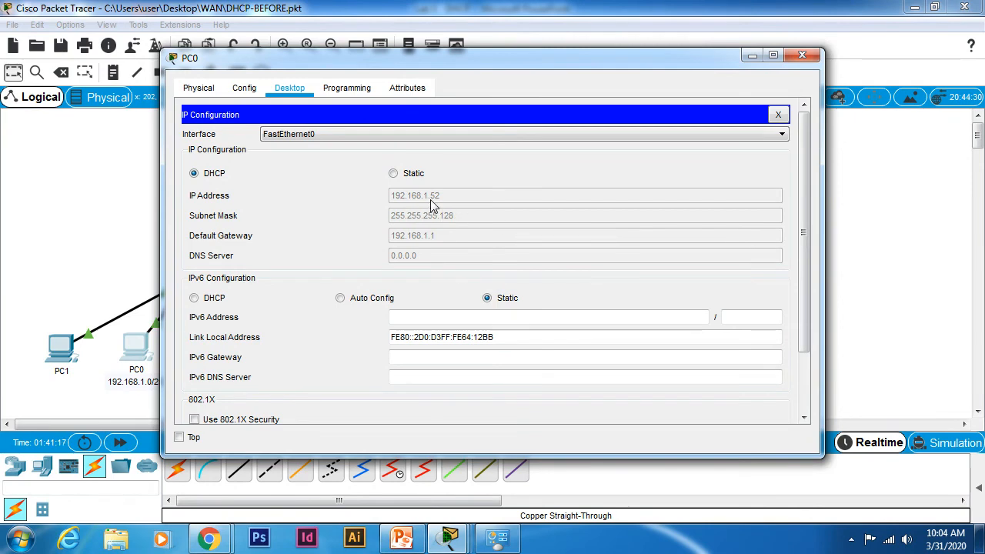
{"action": "mouse_move", "coordinate": [450, 201]}
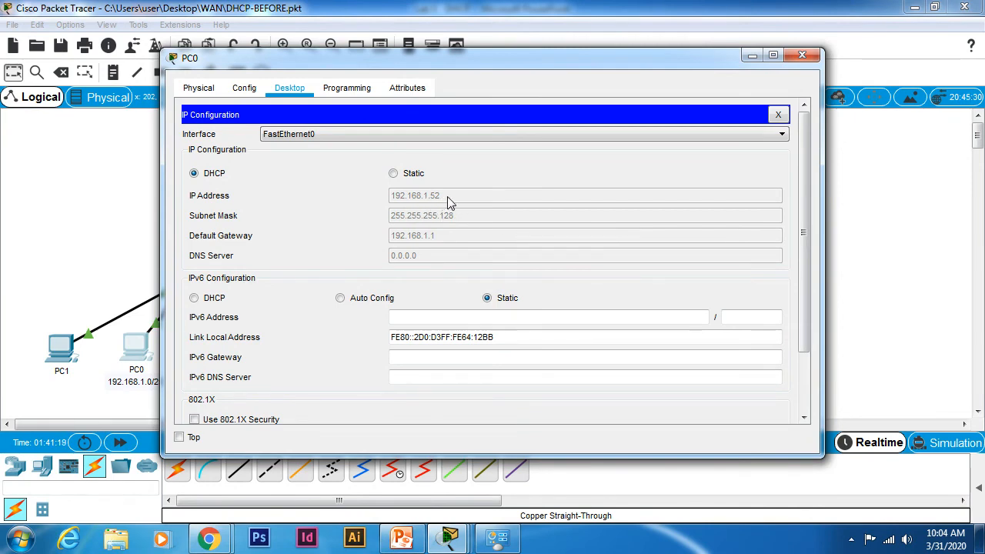
{"action": "left_click", "coordinate": [778, 114]}
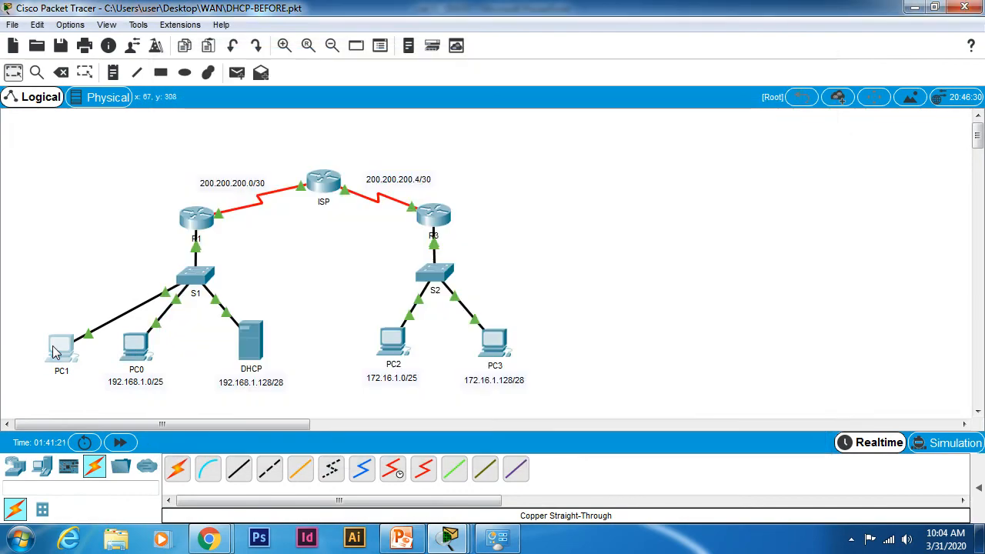
Verify PC1's IP Configuration shows DHCP address 192.168.1.51, then return to the Part 3 slides.
{"action": "double_click", "coordinate": [61, 347]}
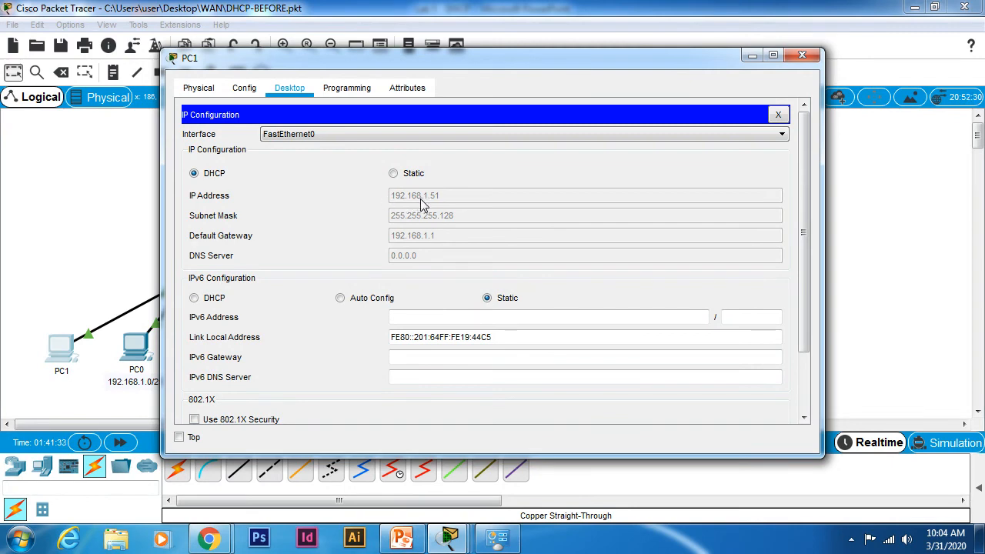
{"action": "mouse_move", "coordinate": [476, 213]}
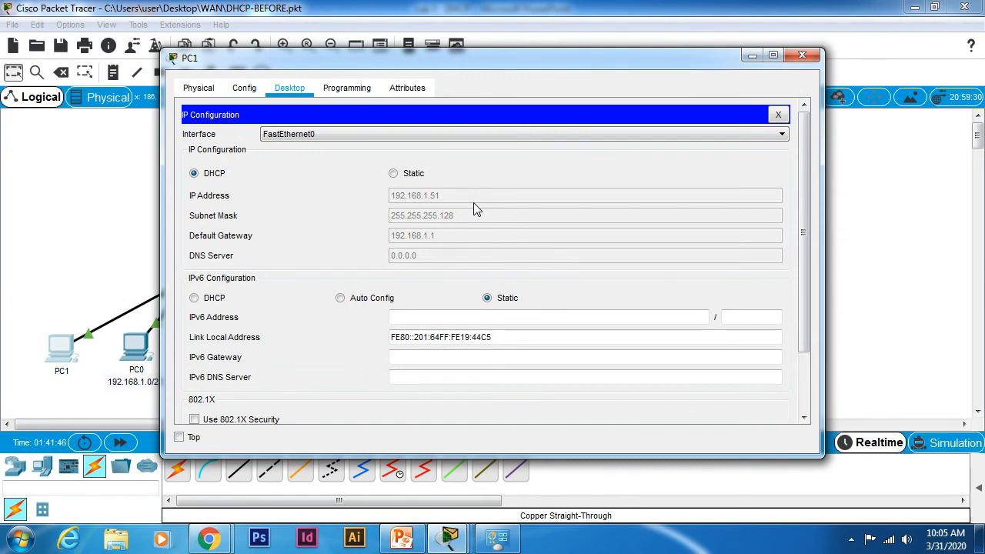
{"action": "mouse_move", "coordinate": [54, 293]}
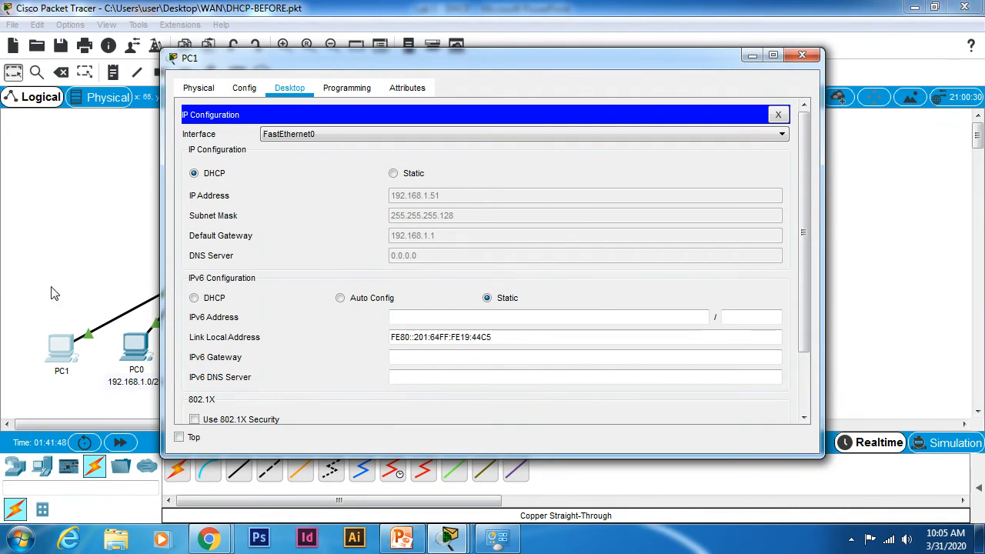
{"action": "left_click", "coordinate": [777, 114]}
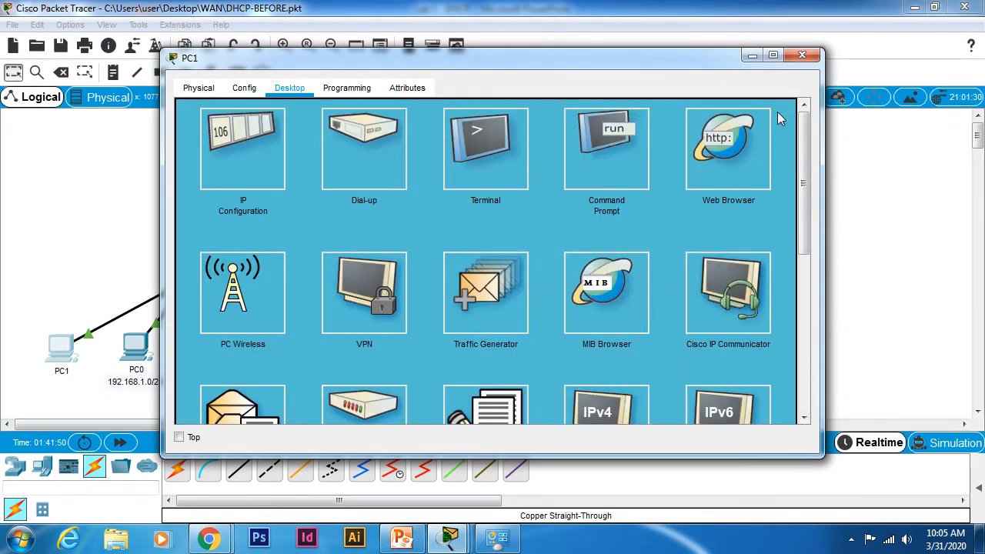
{"action": "left_click_drag", "start_coordinate": [492, 58], "coordinate": [661, 57]}
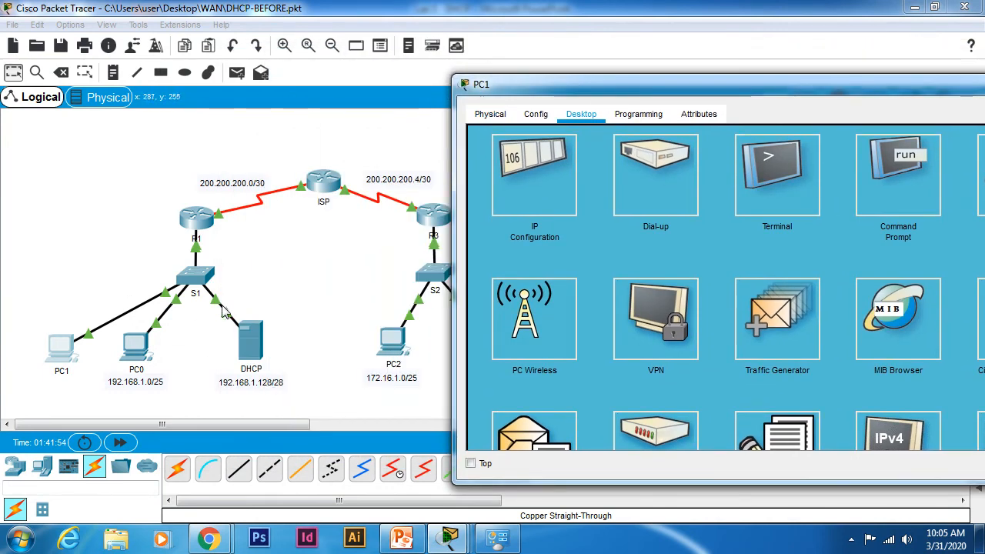
{"action": "left_click", "coordinate": [534, 175]}
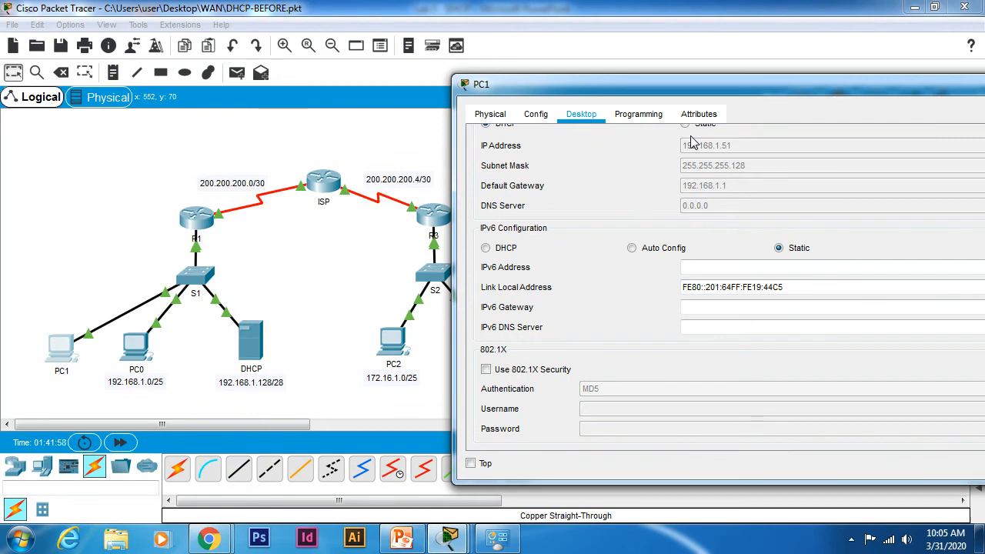
{"action": "mouse_move", "coordinate": [708, 134]}
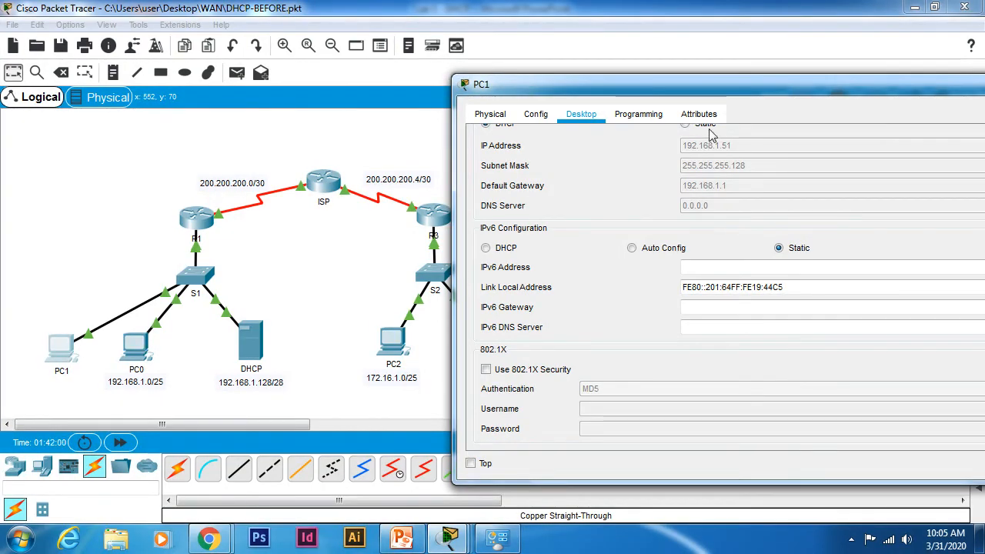
{"action": "left_click", "coordinate": [400, 538]}
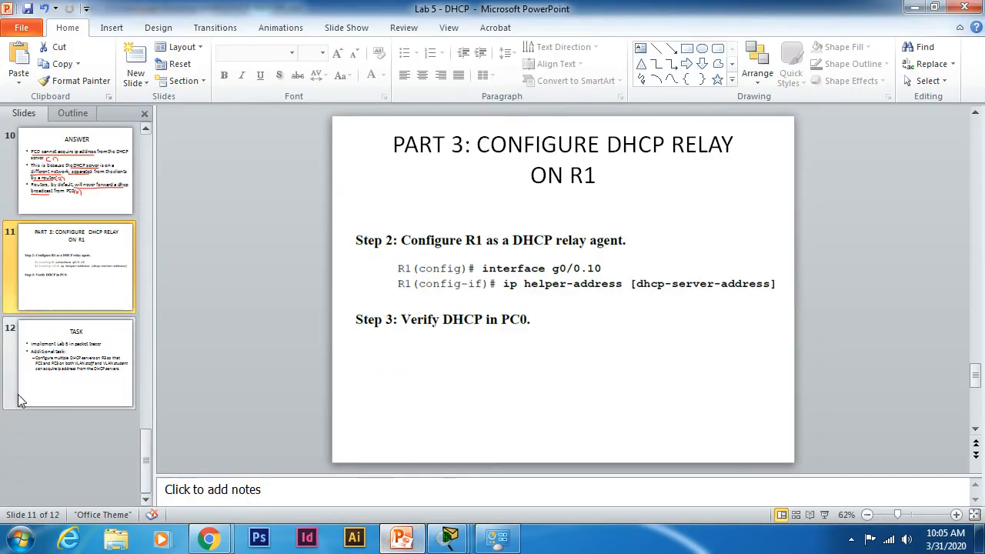